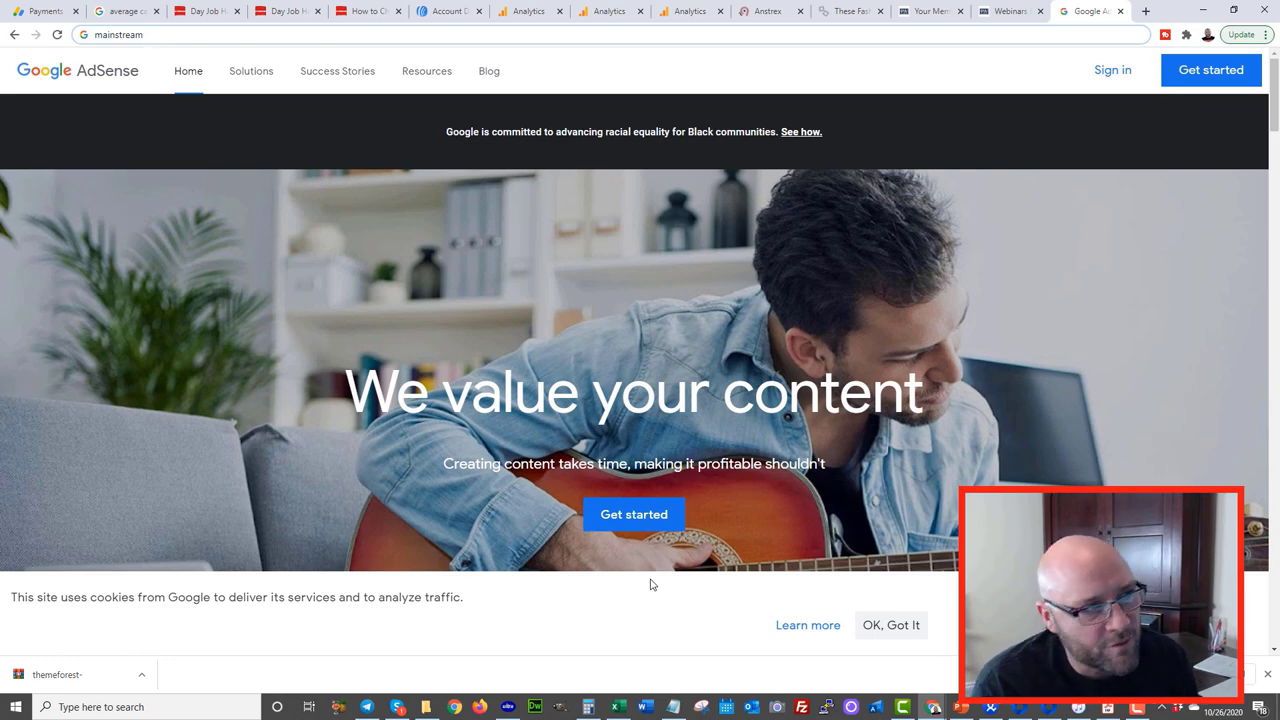
Switch to the dayjobhacks.com 'How to Choose the Best CPA Affiliate Offers' tab
left_click(368, 11)
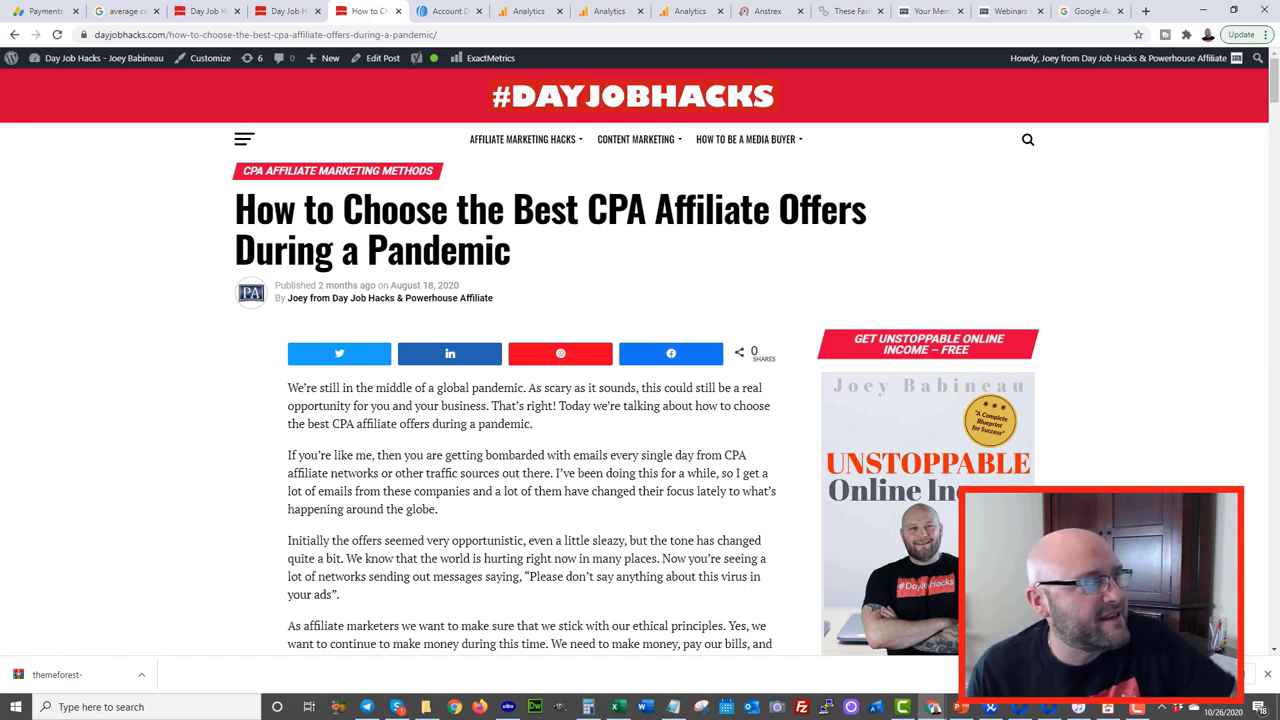
Scroll the post to inspect the Click Funnels ad, then switch to AdSense Payments
scroll("down", 3)
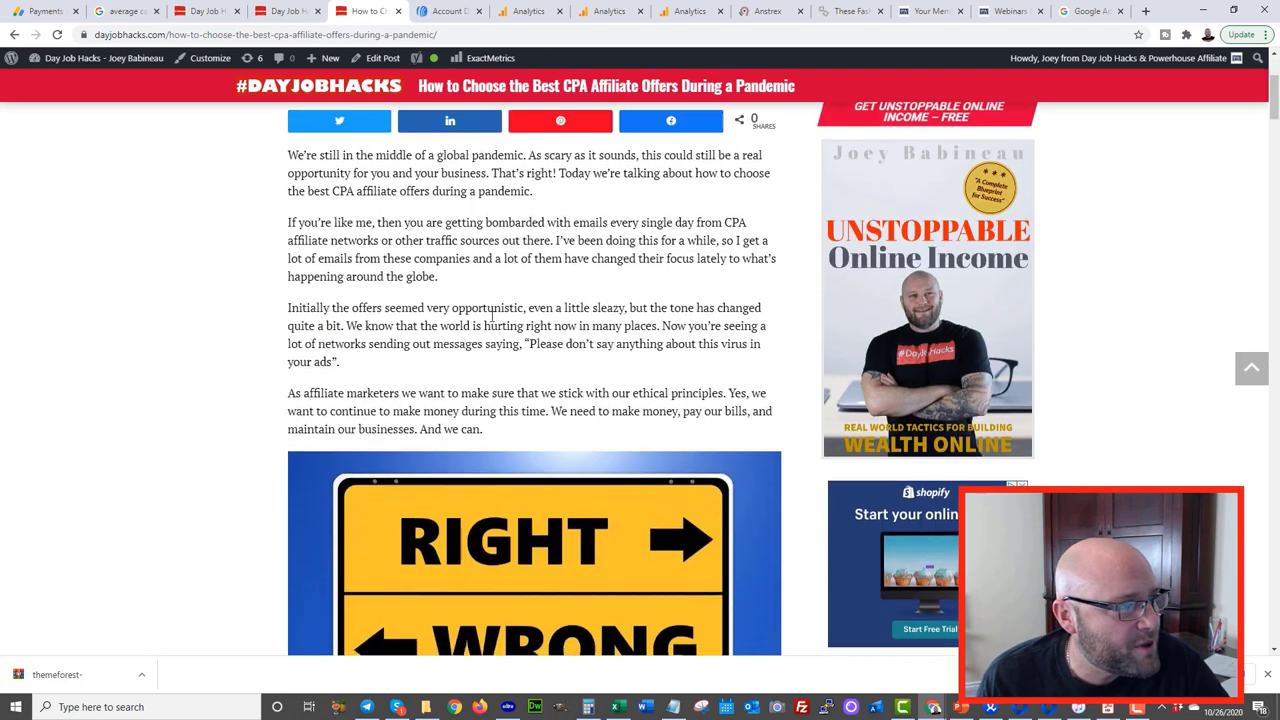
scroll("down", 3)
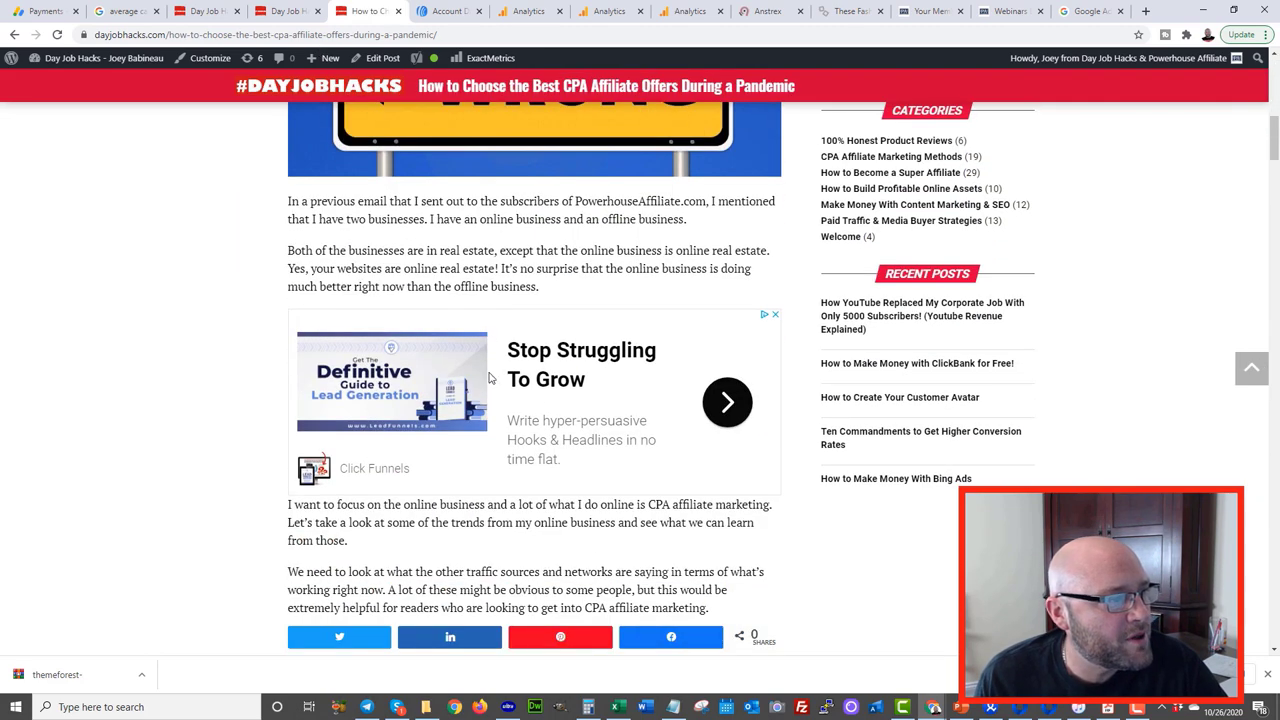
mouse_move(600, 328)
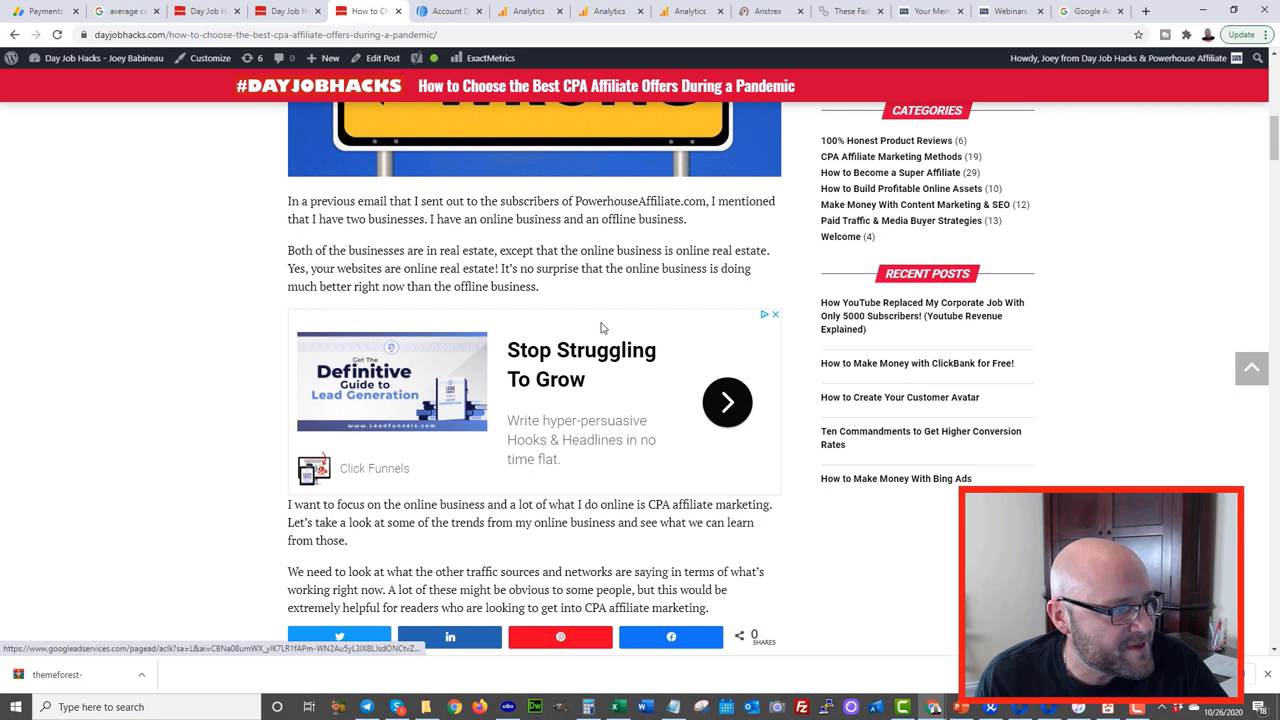
mouse_move(556, 408)
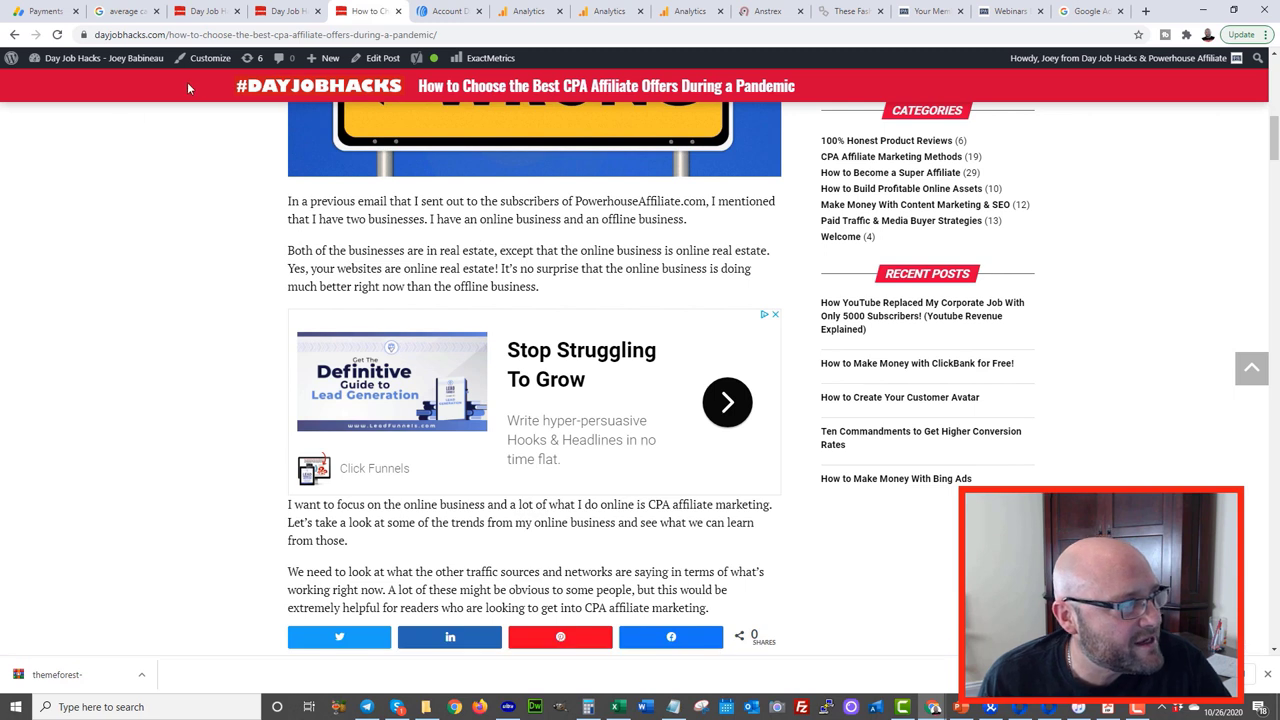
mouse_move(254, 319)
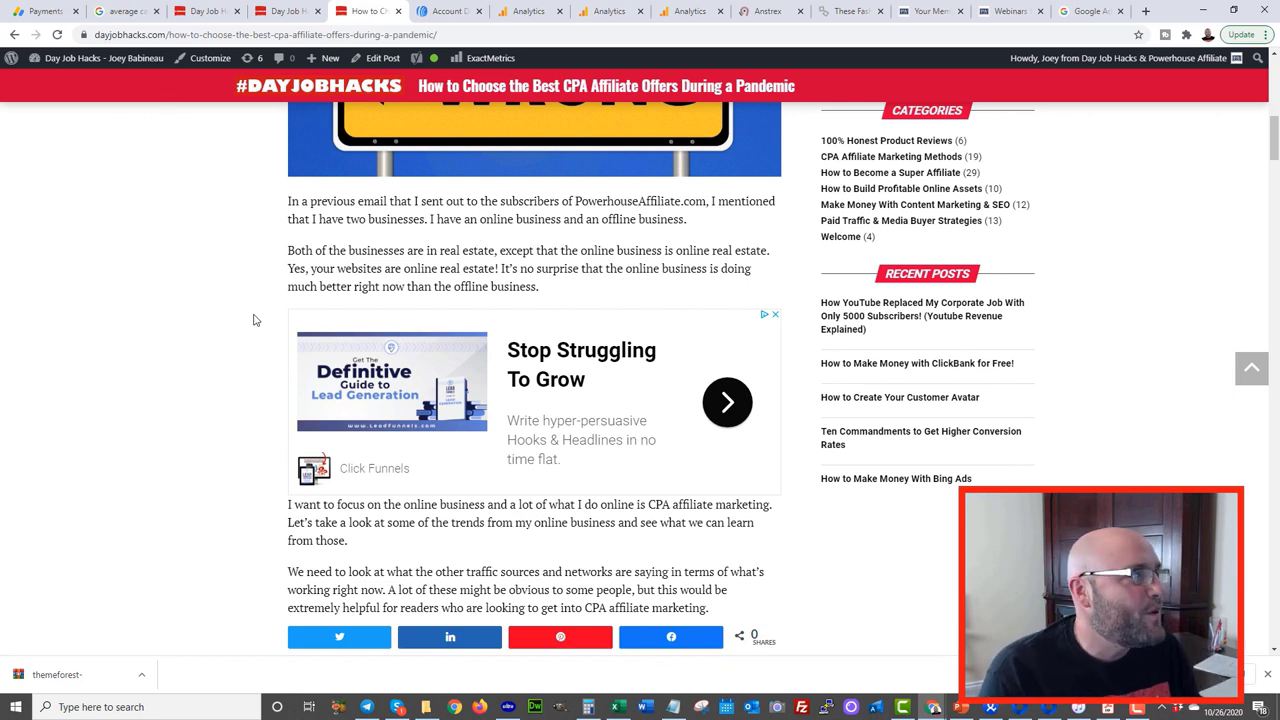
mouse_move(167, 271)
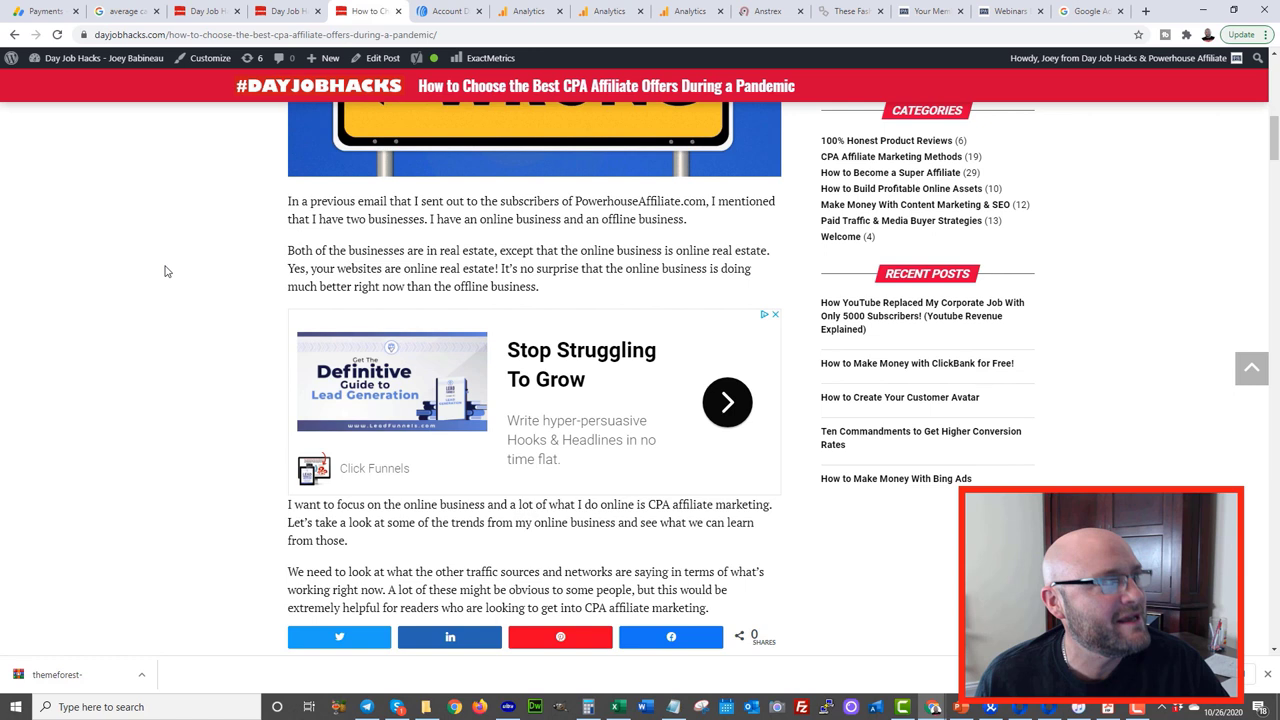
mouse_move(710, 371)
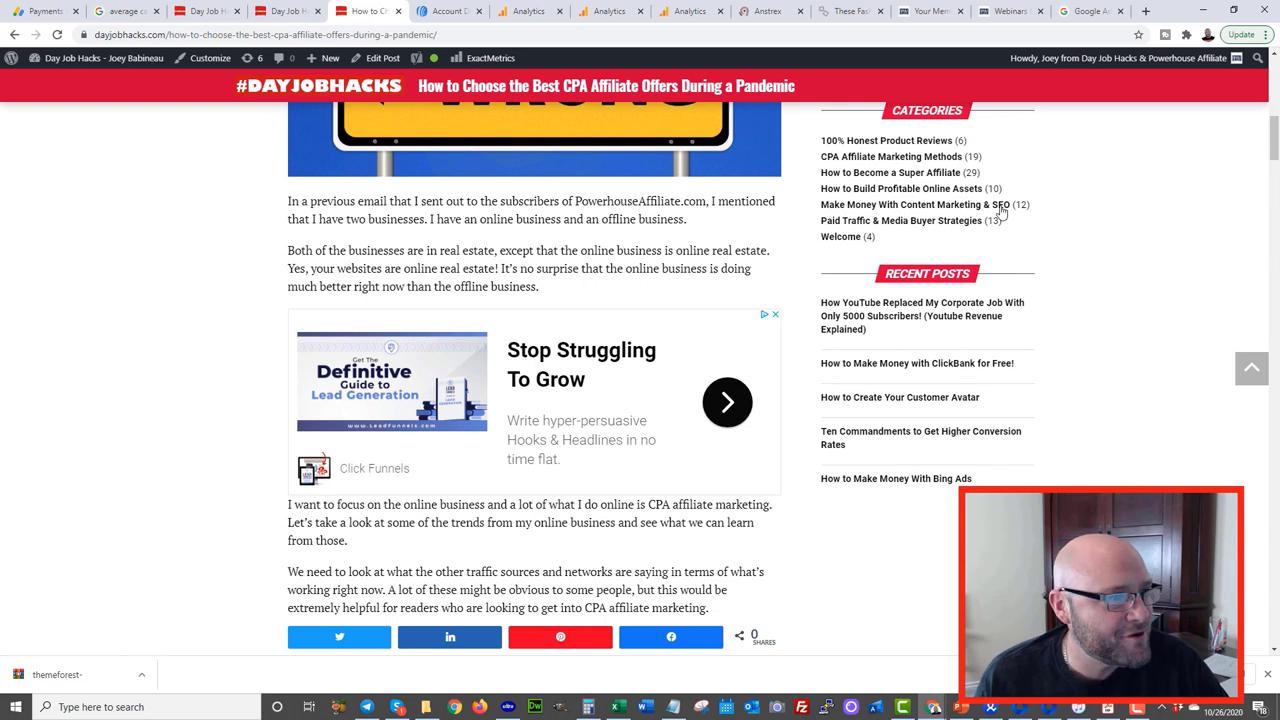
scroll("up", 3)
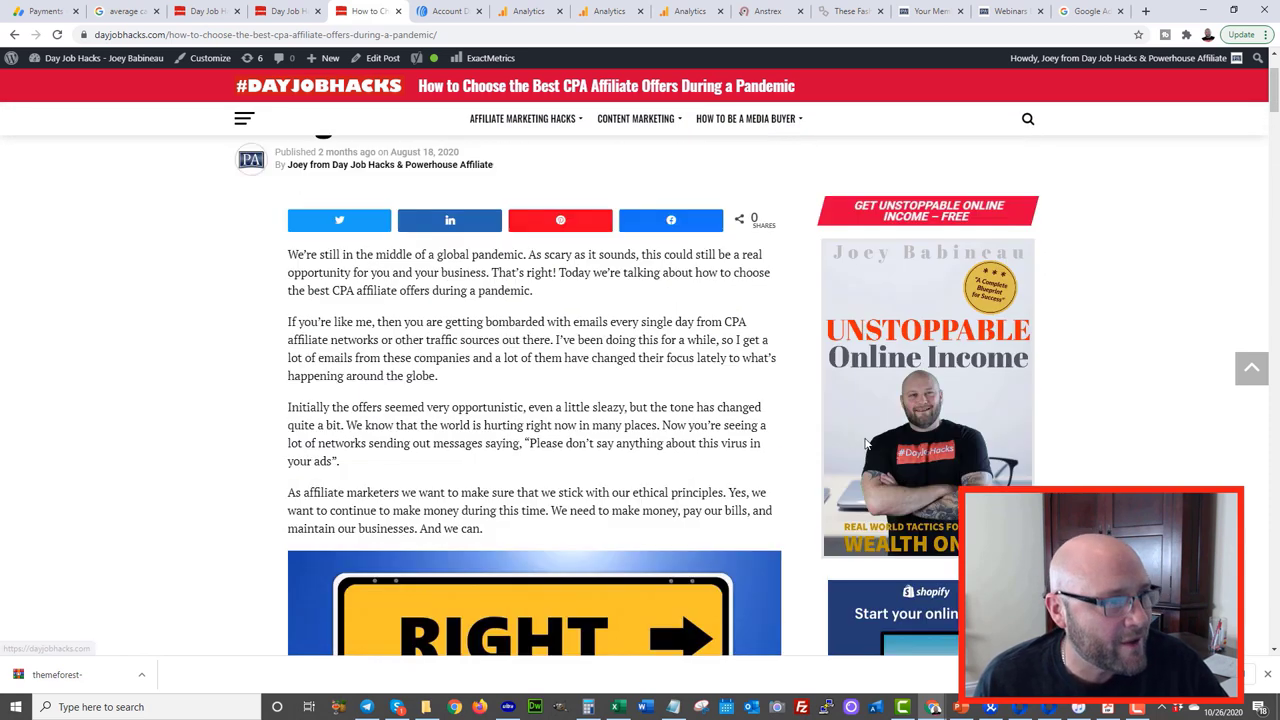
scroll("up", 3)
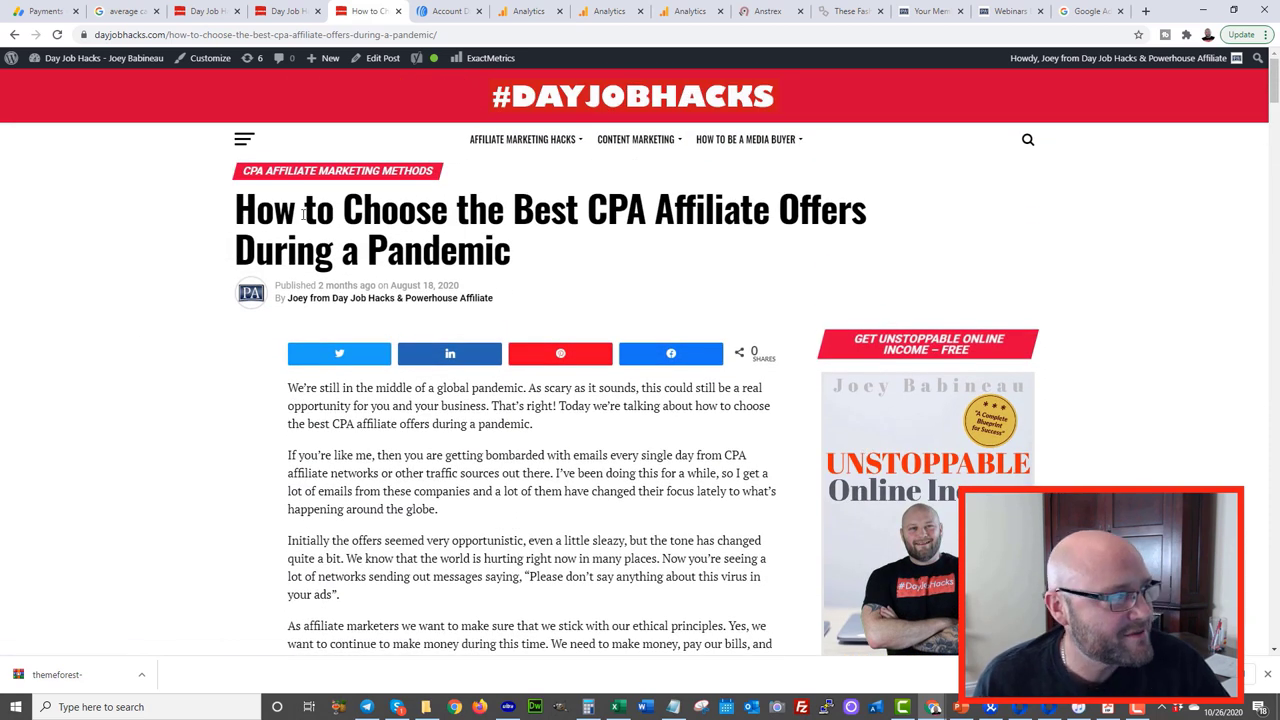
scroll("down", 3)
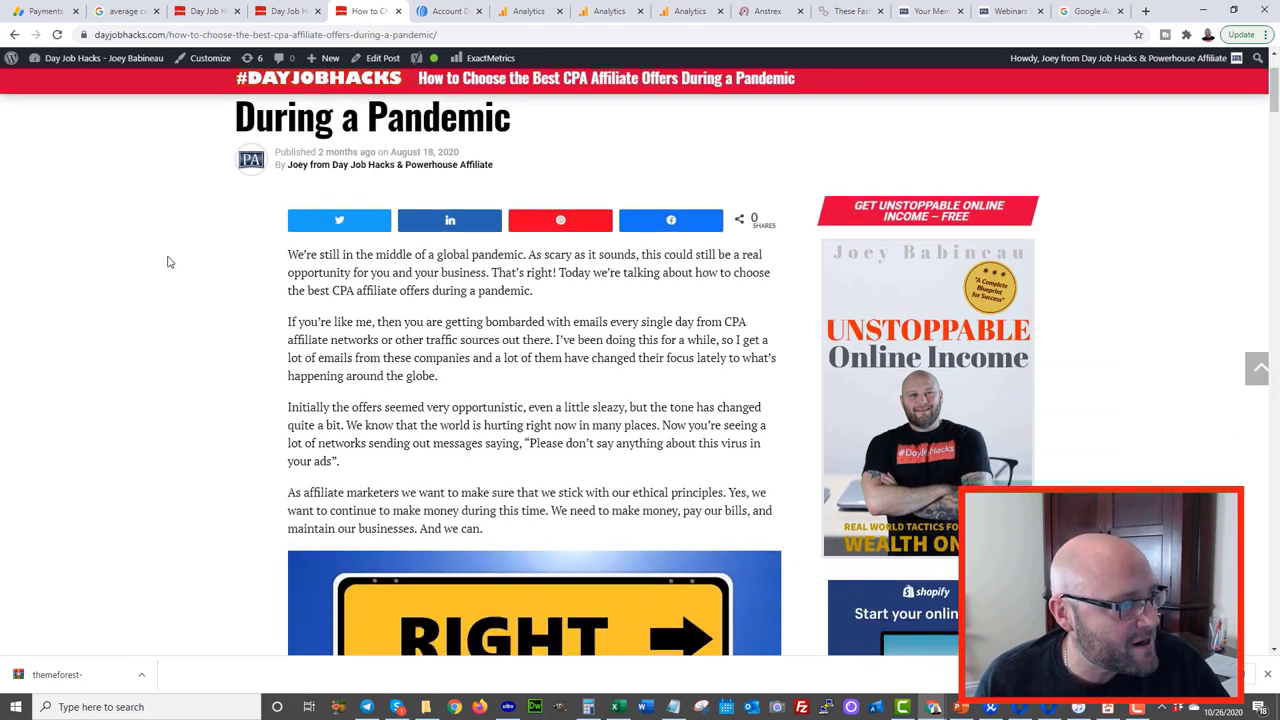
scroll("down", 3)
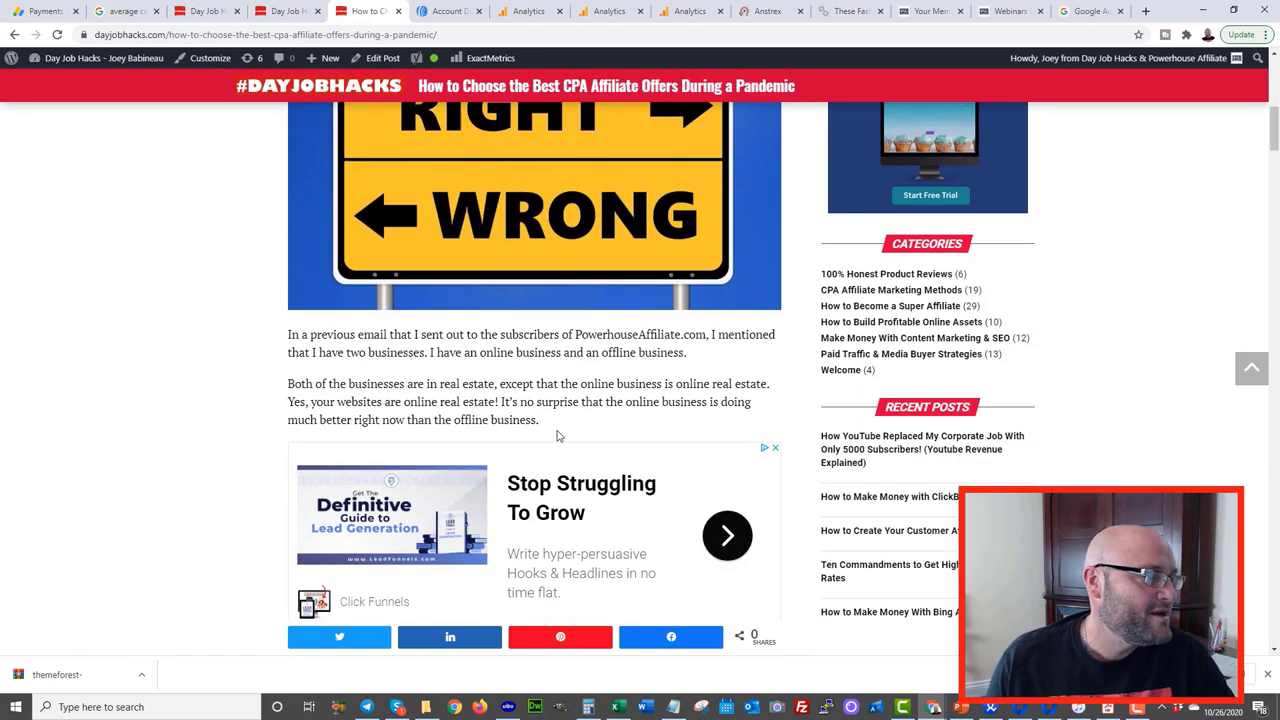
left_click(40, 11)
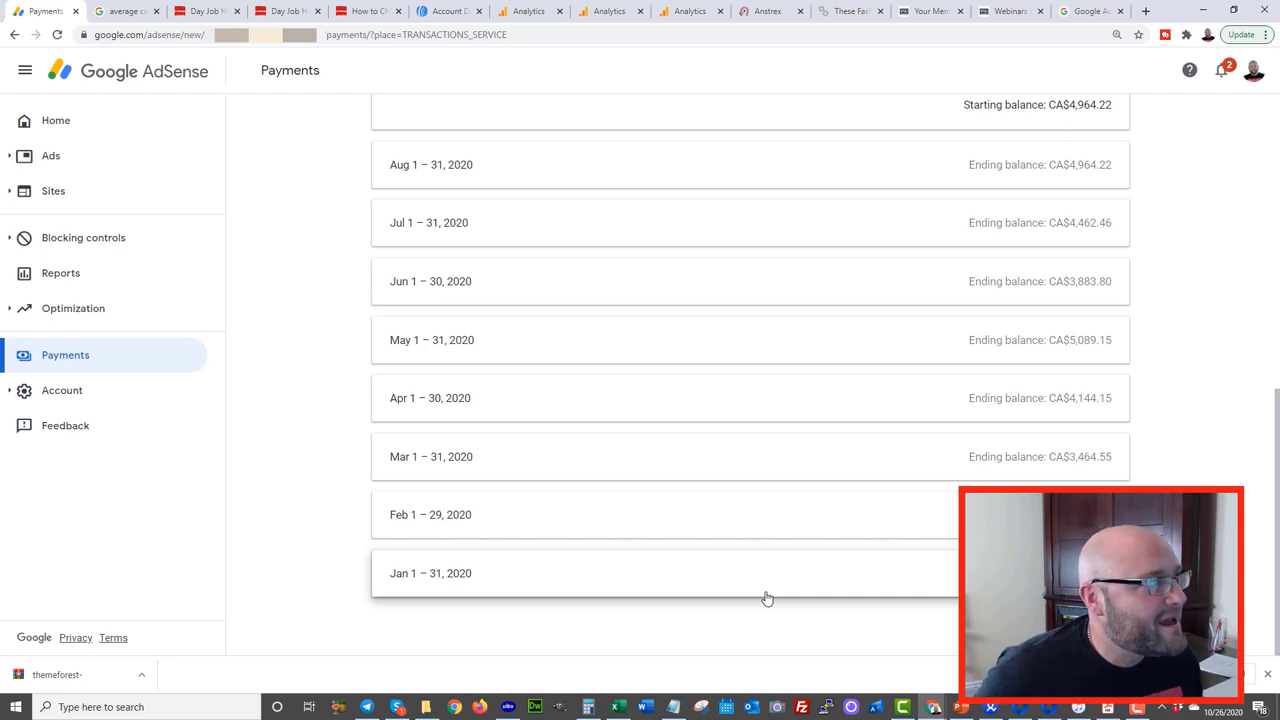
mouse_move(733, 610)
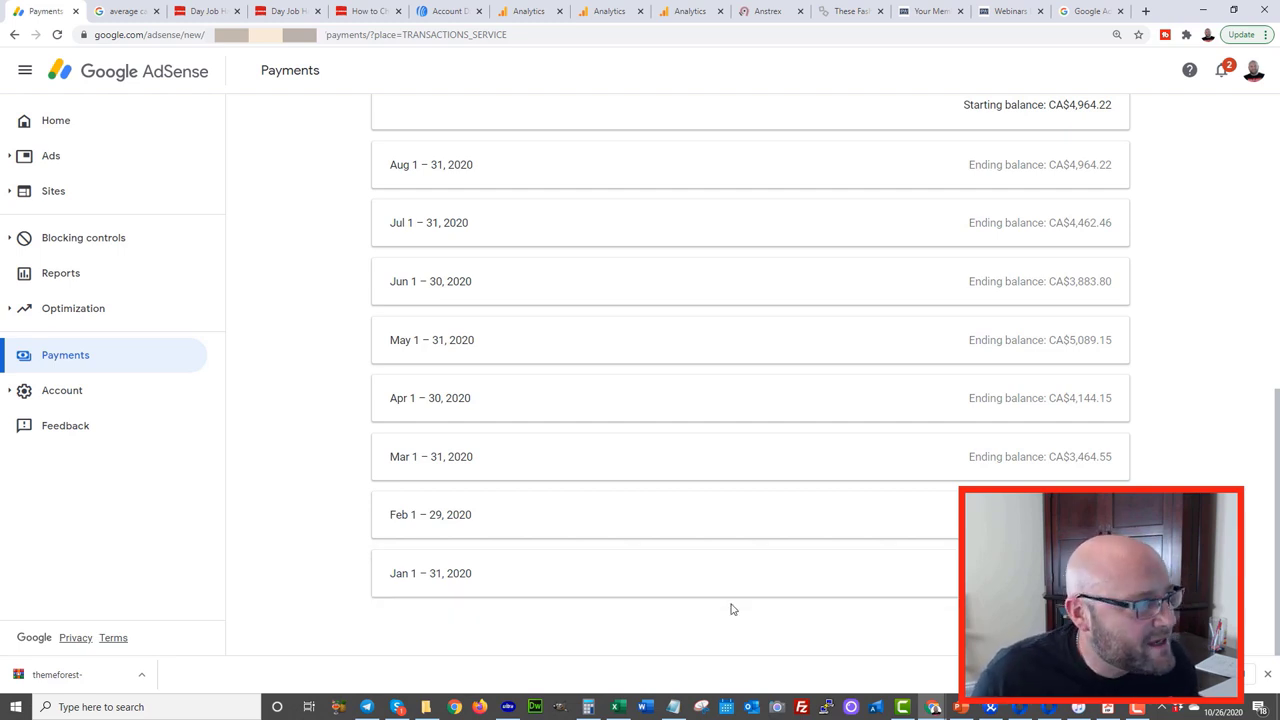
mouse_move(392, 255)
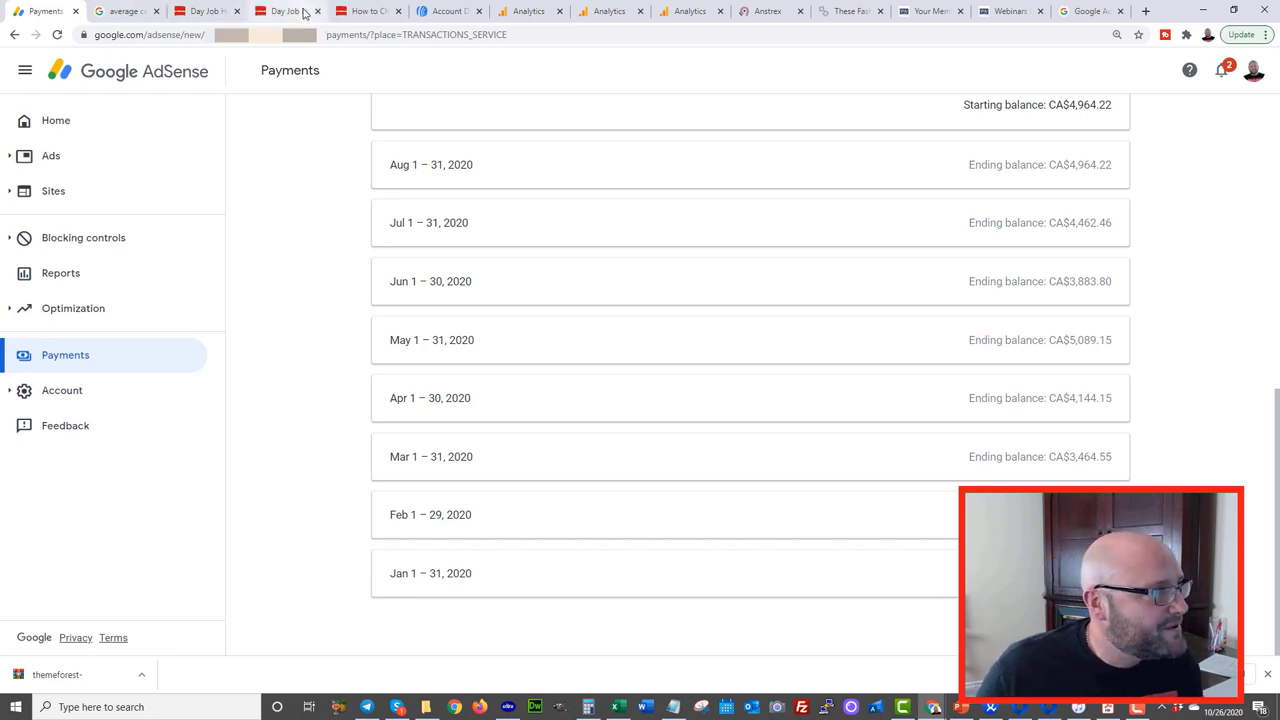
mouse_move(125, 11)
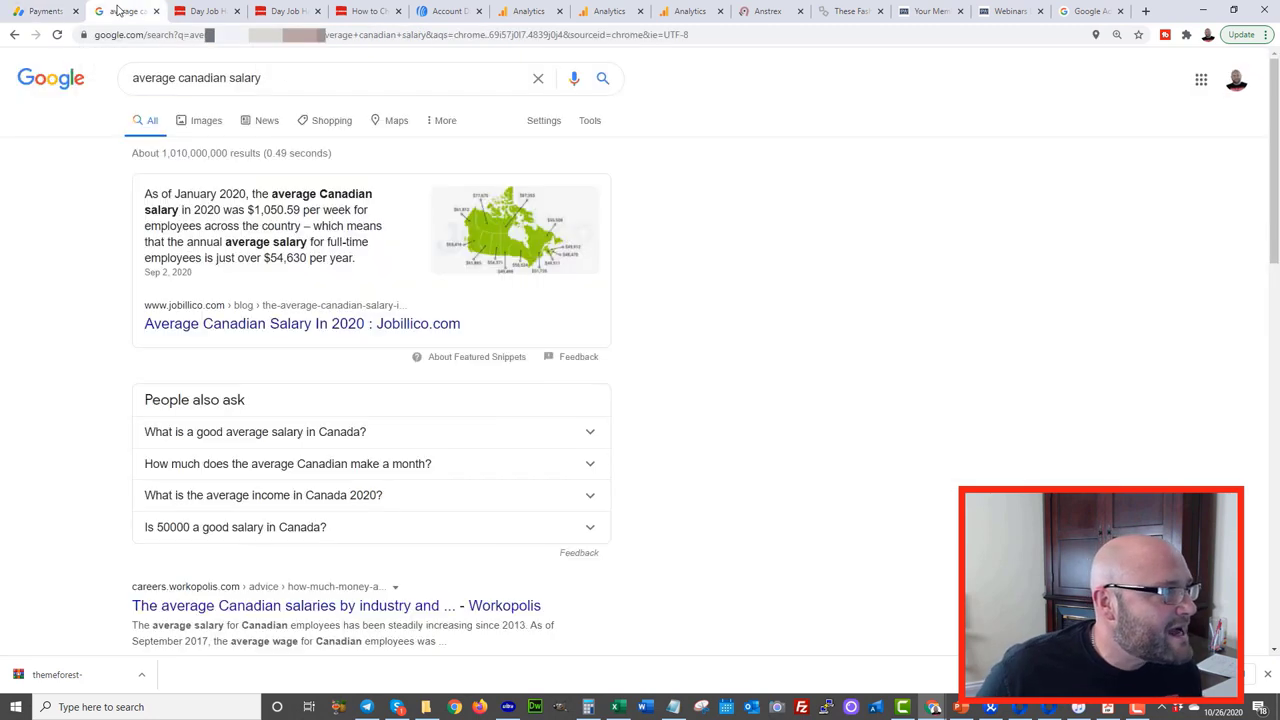
mouse_move(244, 222)
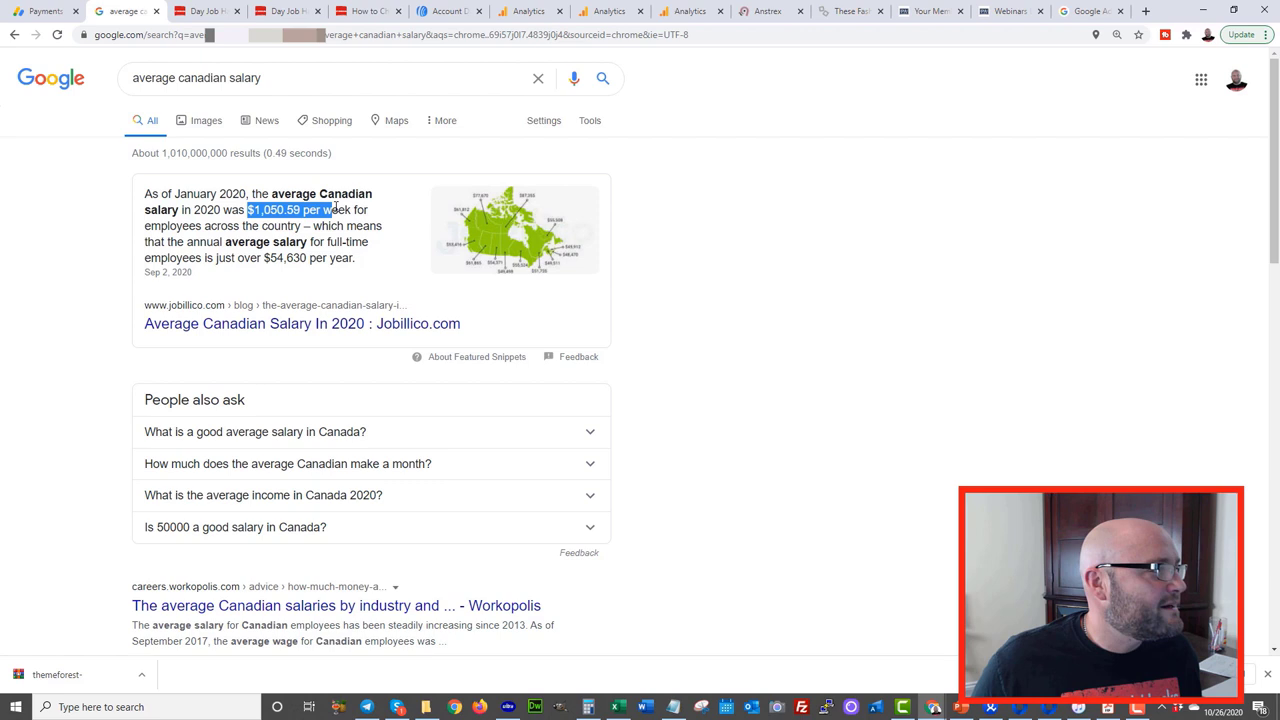
left_click(345, 260)
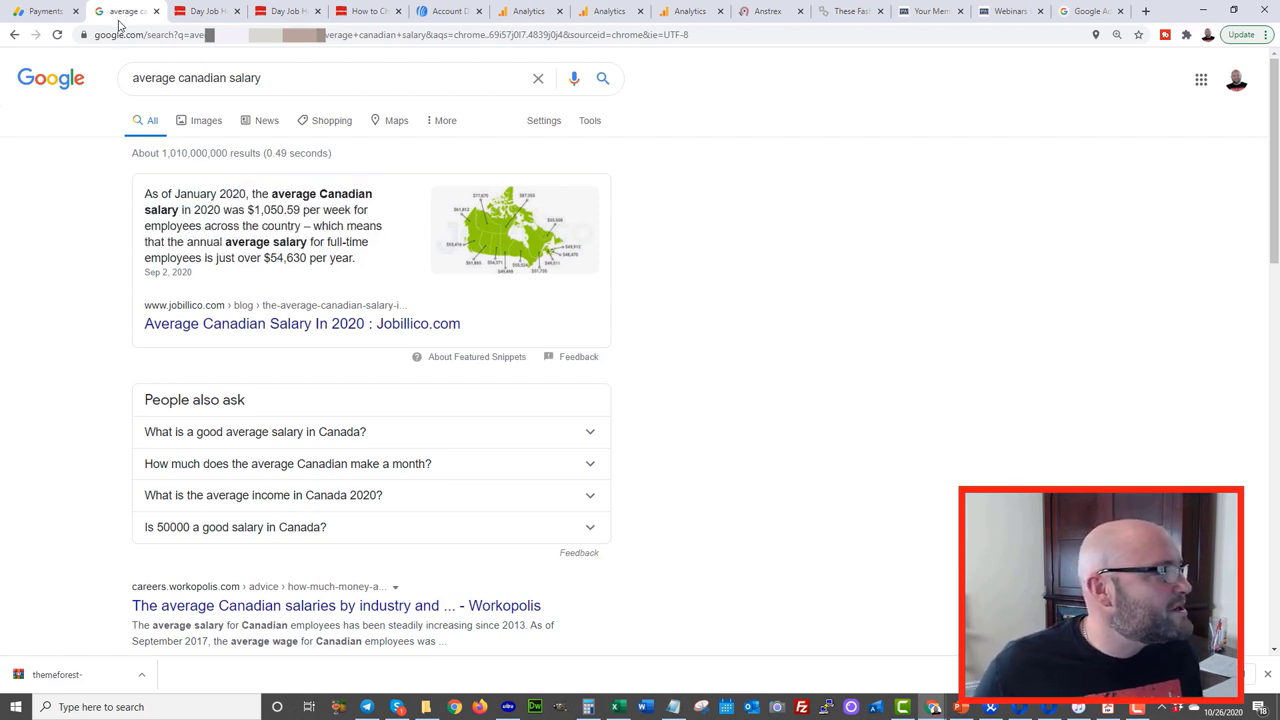
Glance at the AdSense payments history, then reopen the pandemic CPA offers post
left_click(43, 11)
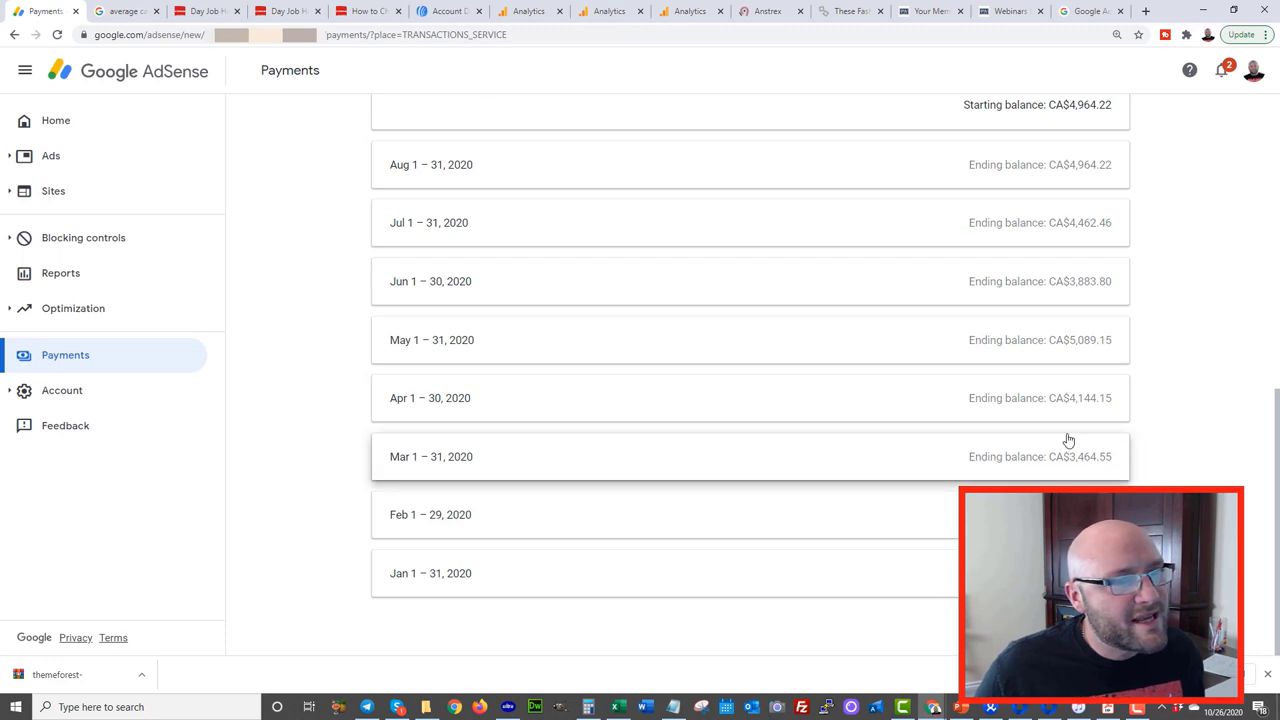
mouse_move(856, 597)
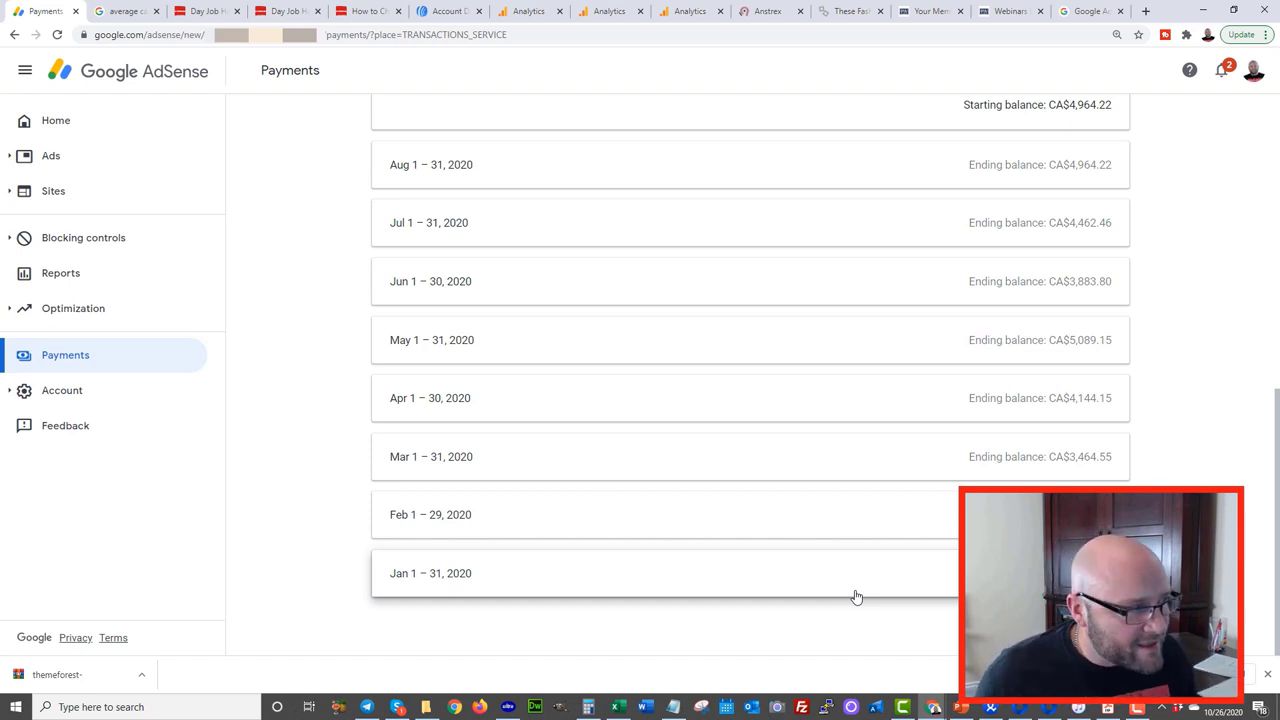
mouse_move(164, 193)
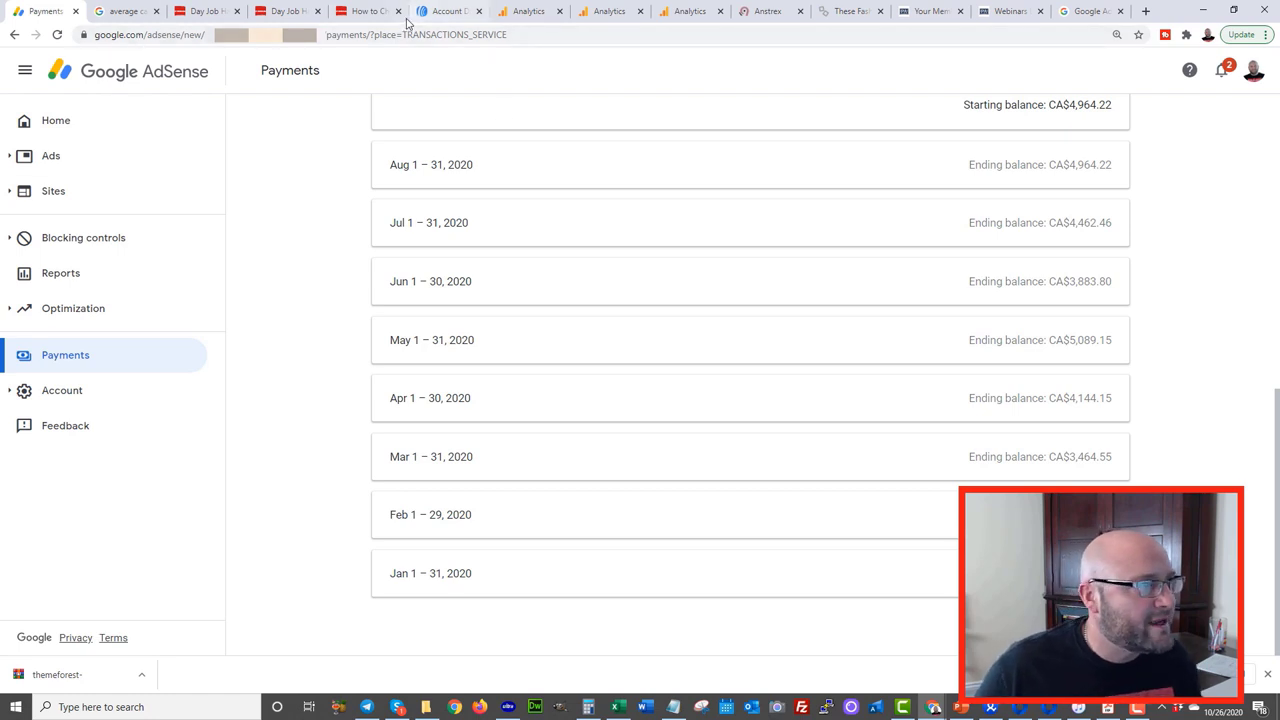
mouse_move(370, 11)
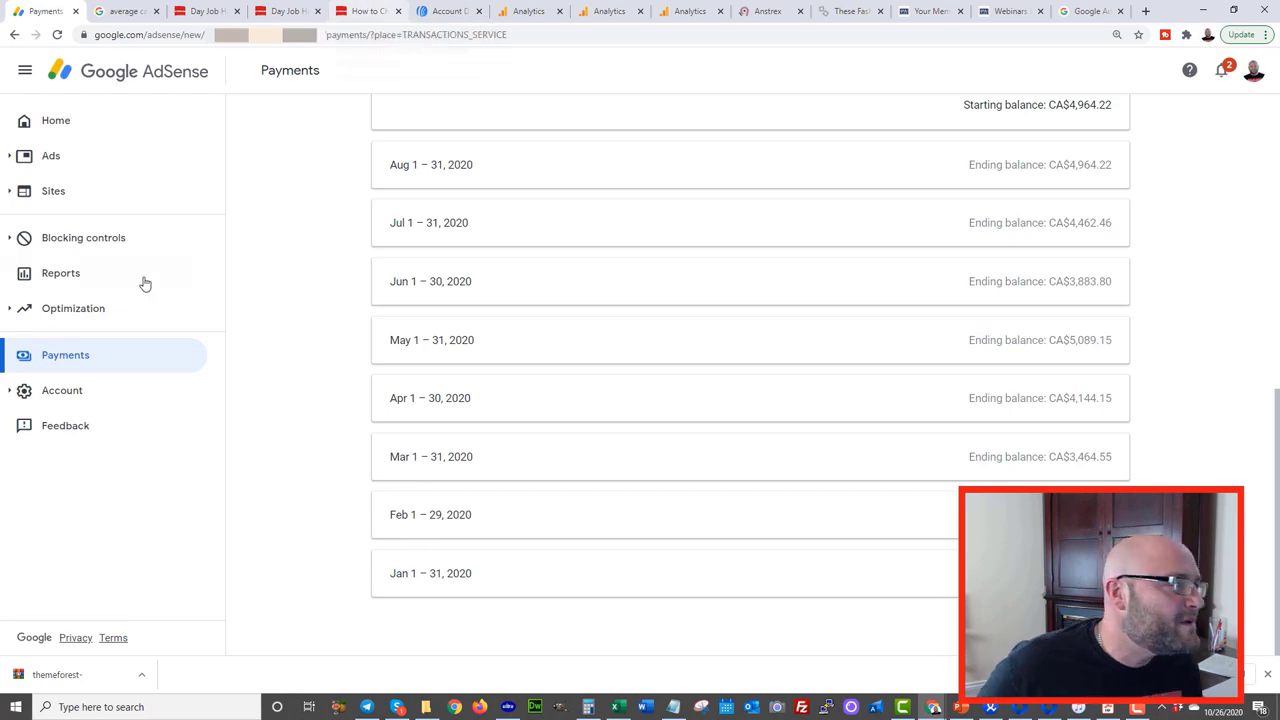
left_click(345, 11)
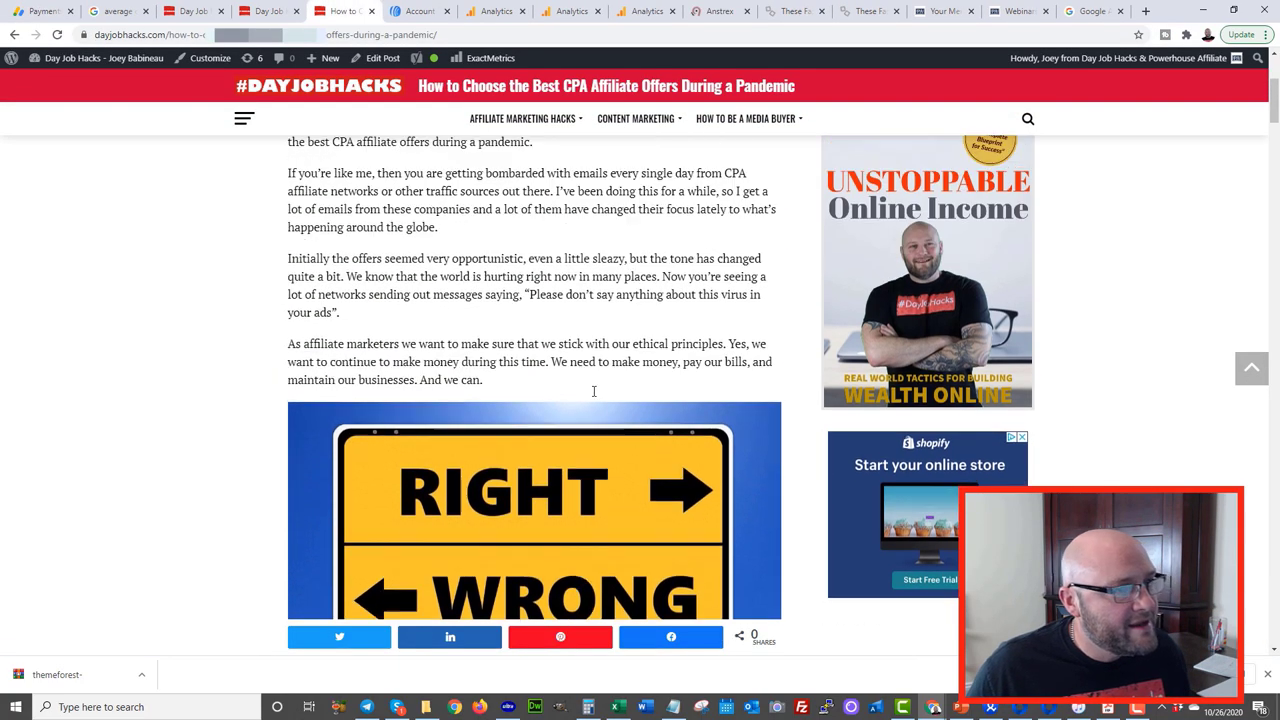
Scroll the post past the Click Funnels and Dynatrace ad units
scroll("down", 3)
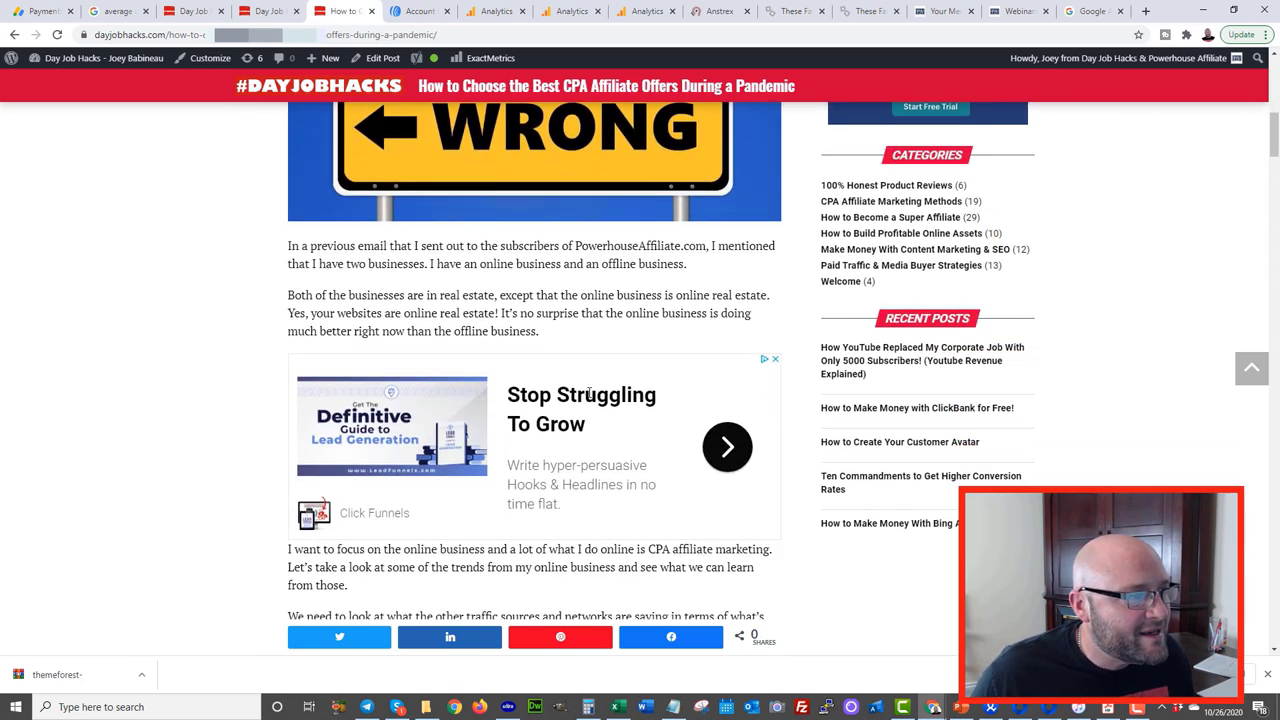
scroll("down", 3)
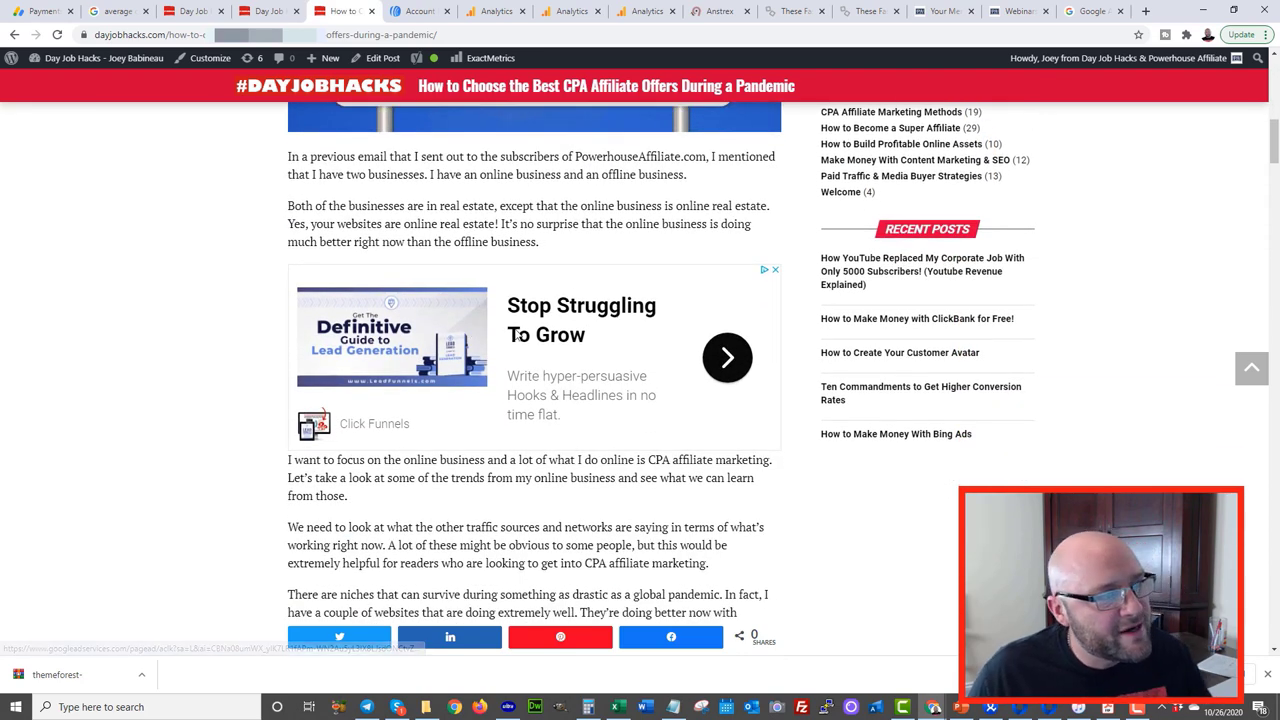
scroll("down", 3)
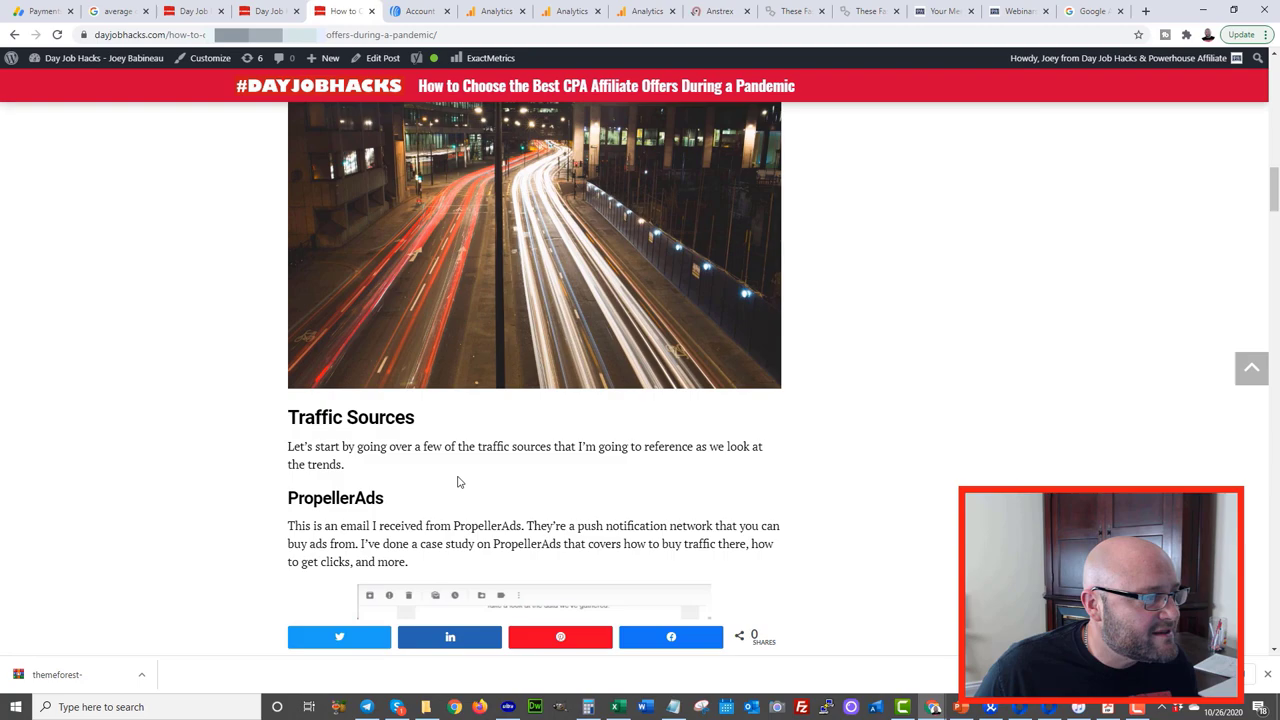
scroll("down", 3)
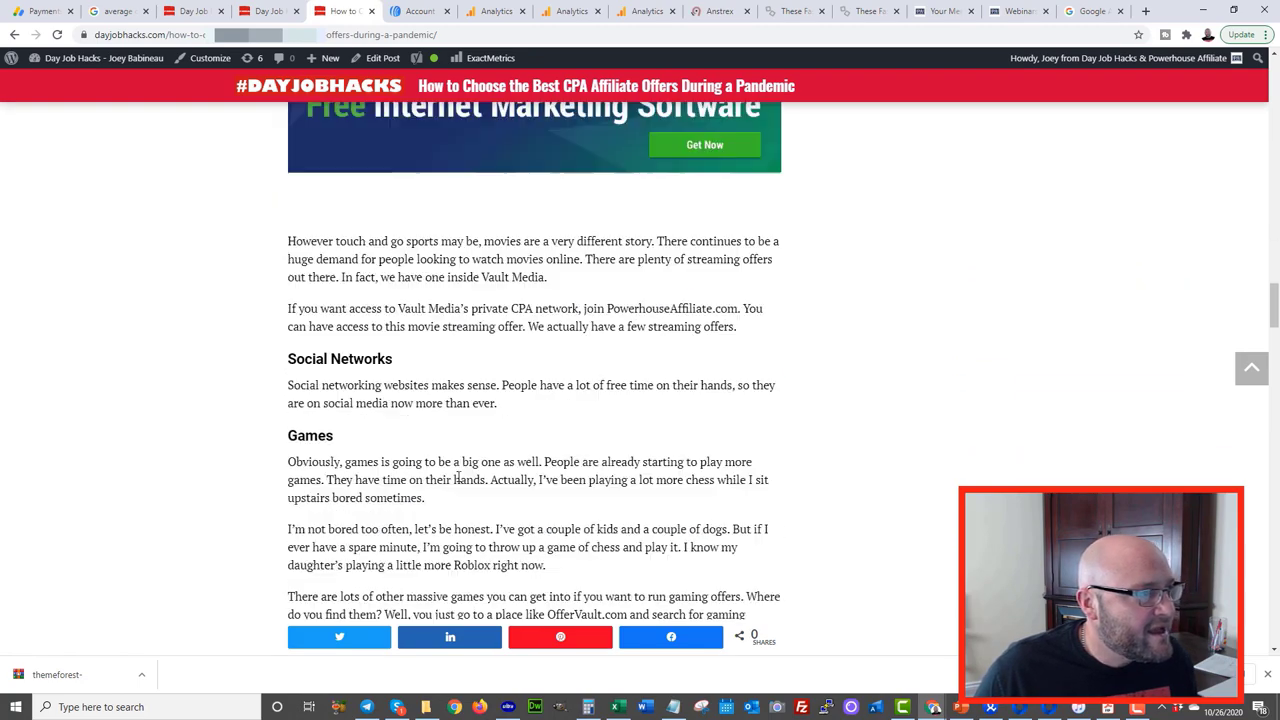
scroll("up", 3)
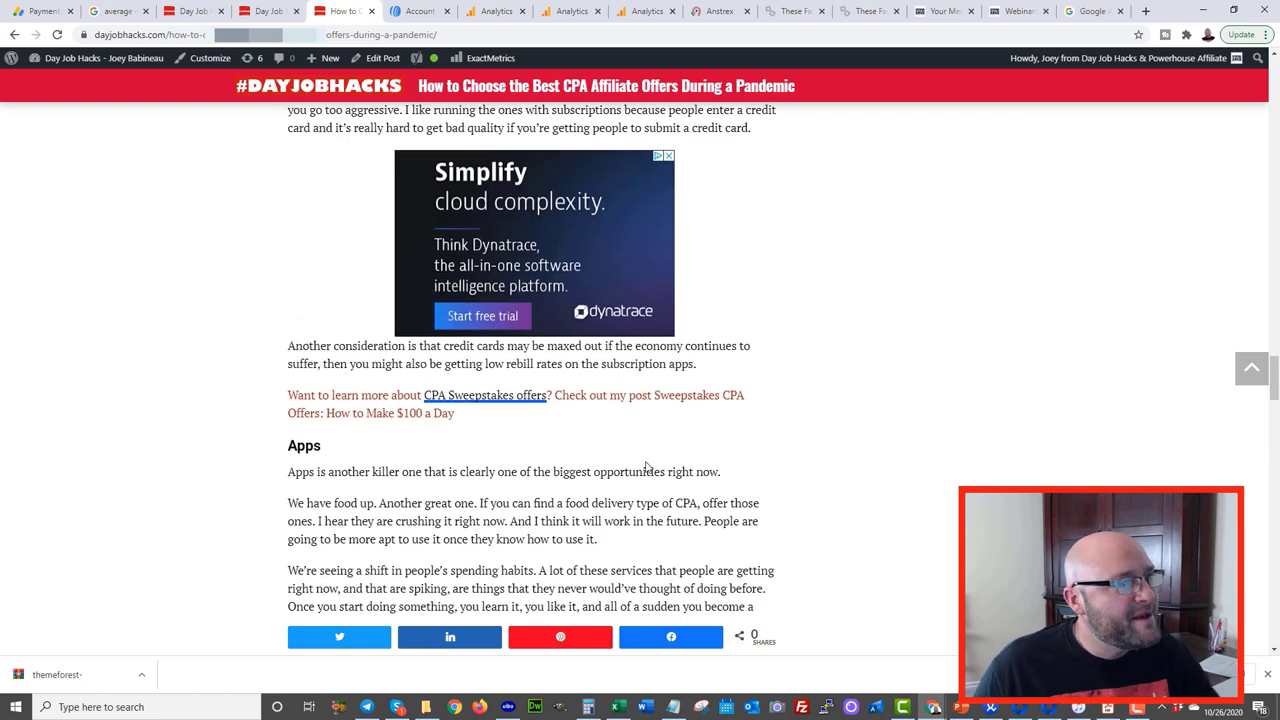
mouse_move(550, 243)
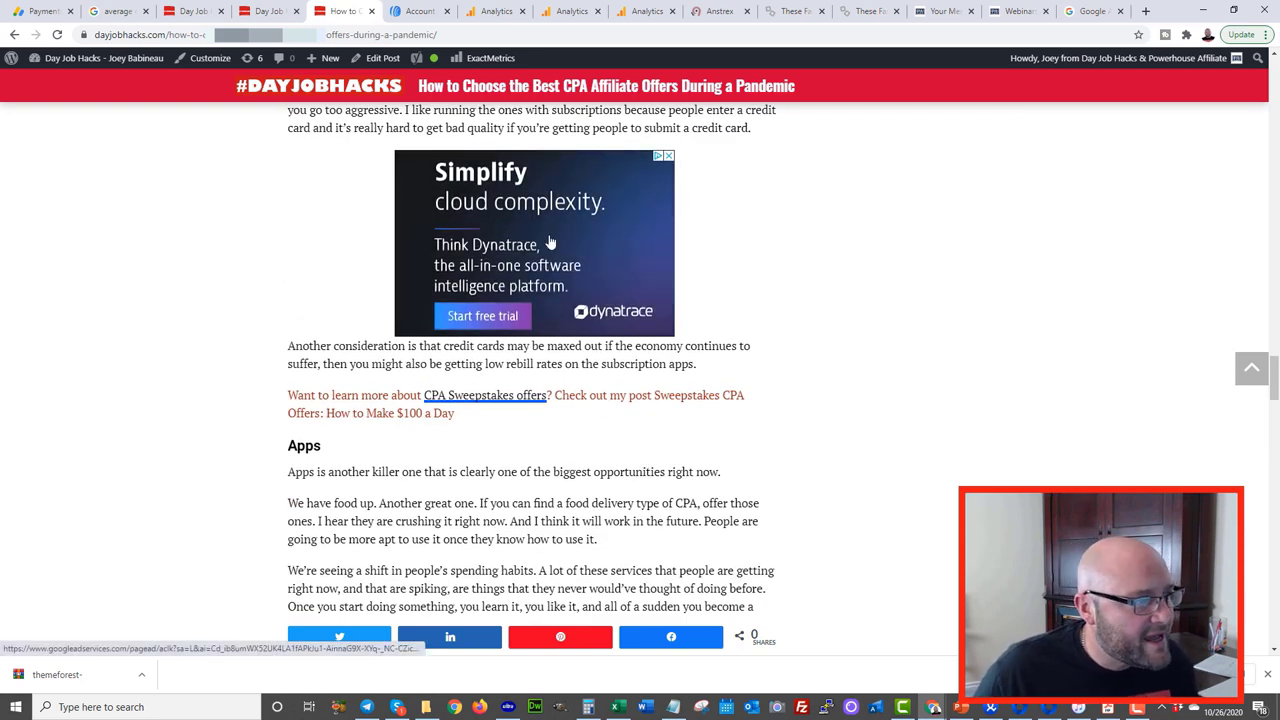
scroll("up", 3)
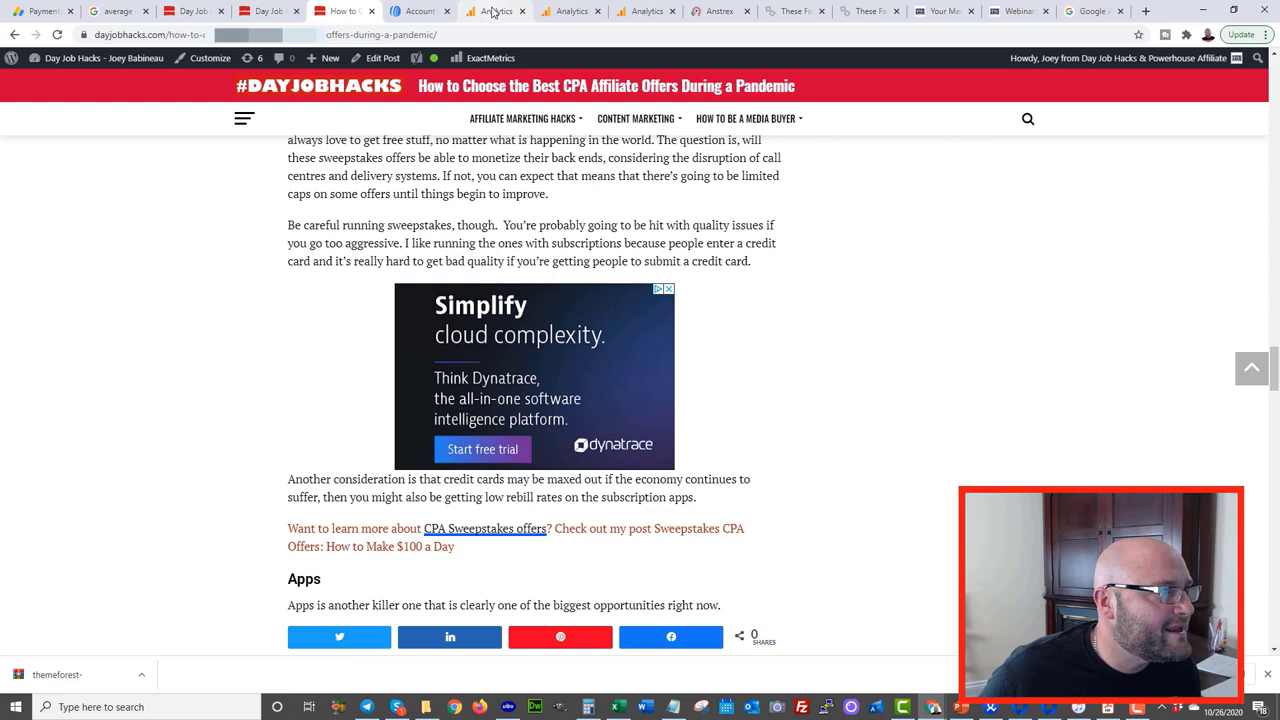
Show the Analytics Publisher Pages report with Publisher Revenue / 1000 Sessions
left_click(494, 11)
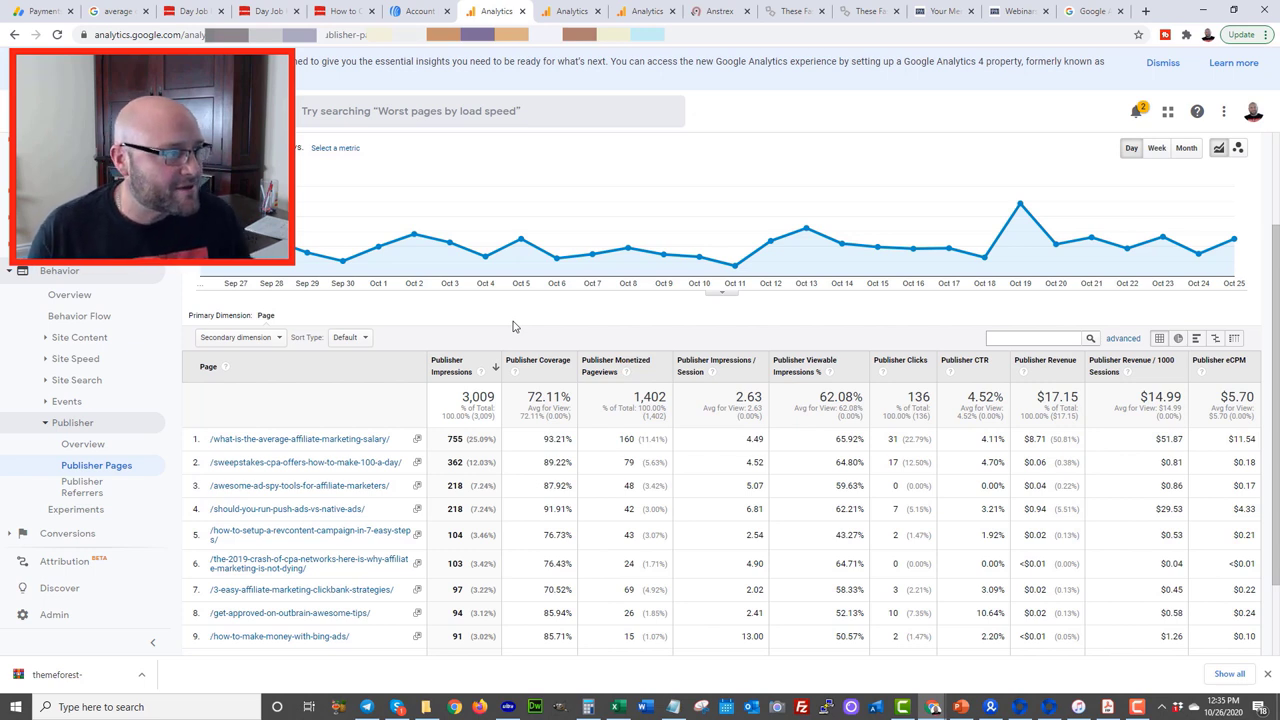
mouse_move(1121, 443)
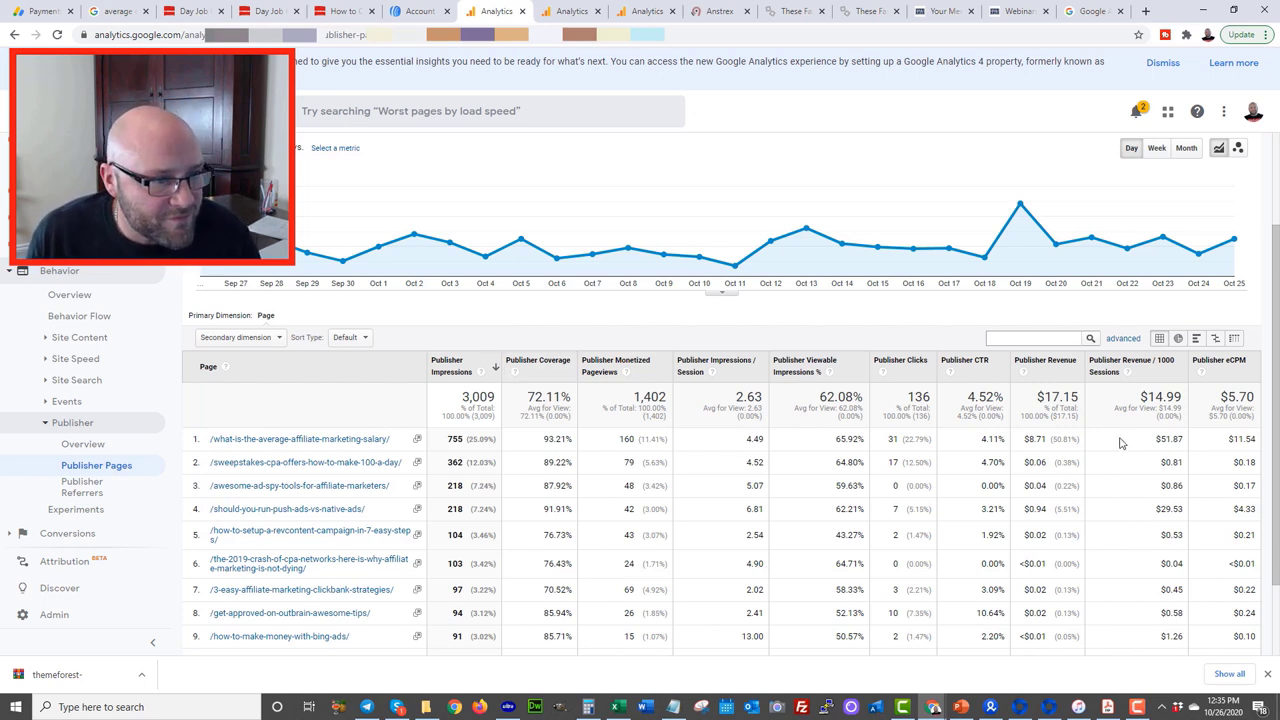
mouse_move(1036, 372)
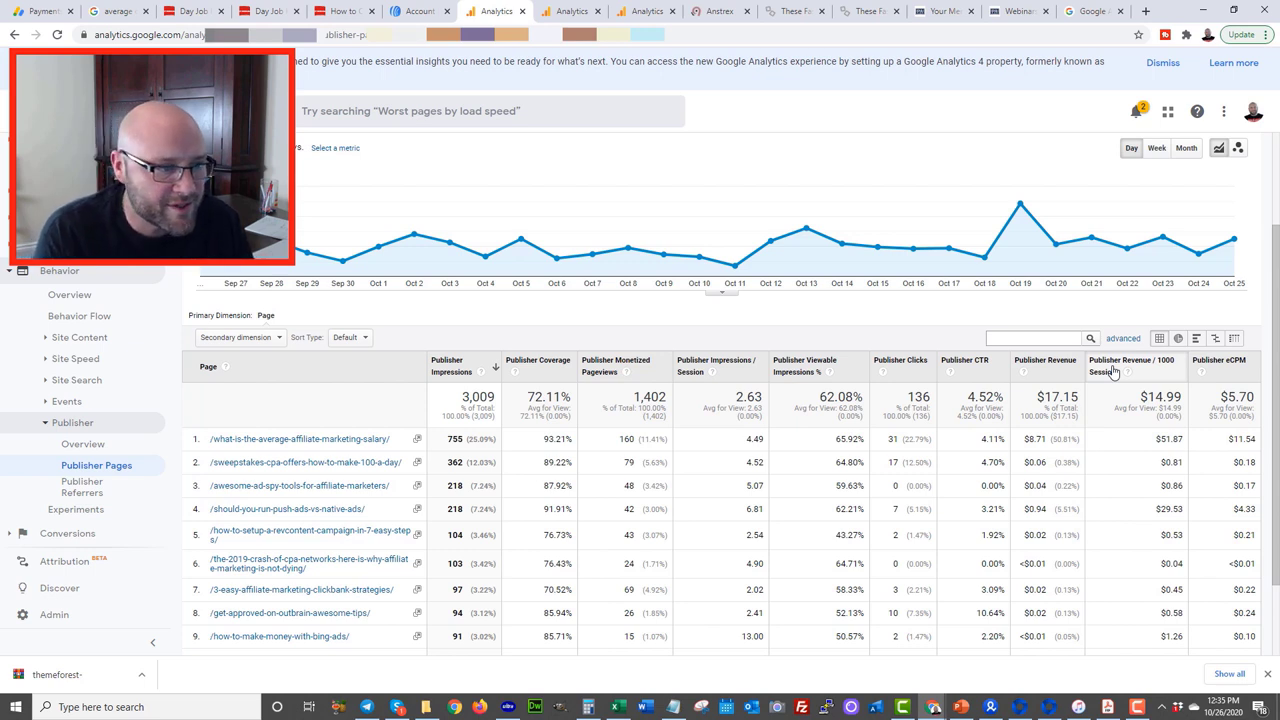
mouse_move(1113, 444)
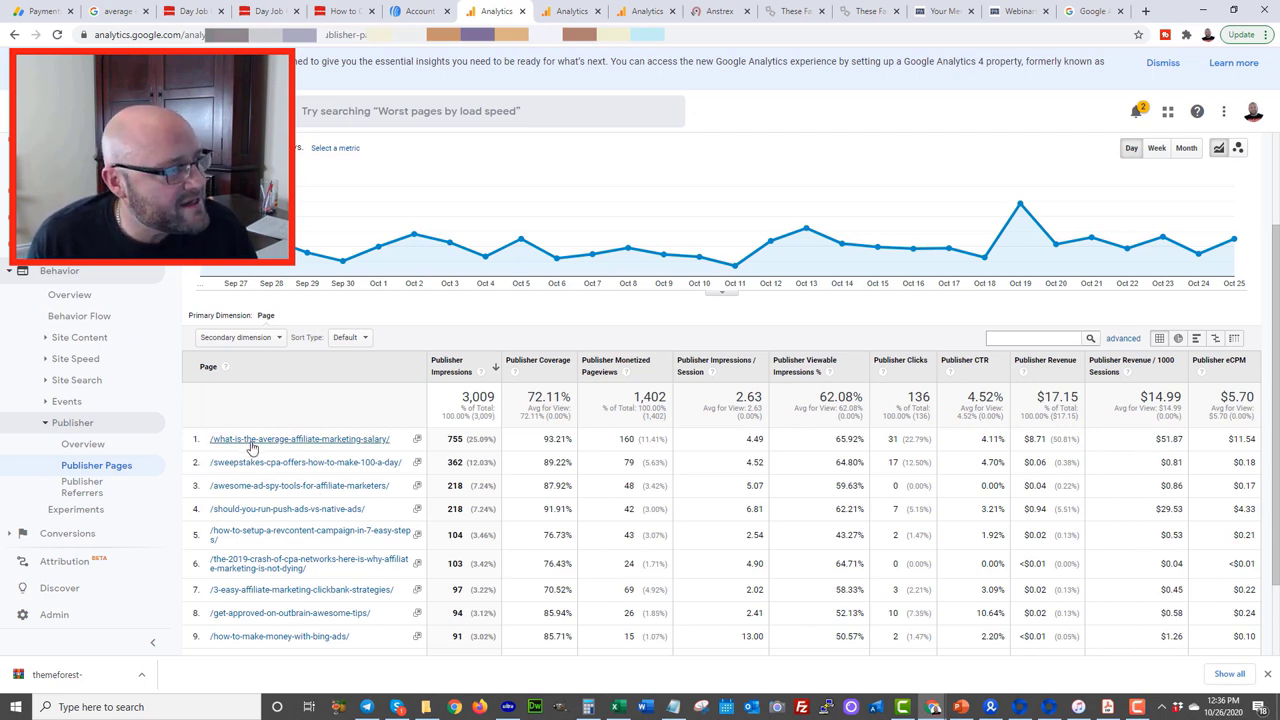
mouse_move(305, 485)
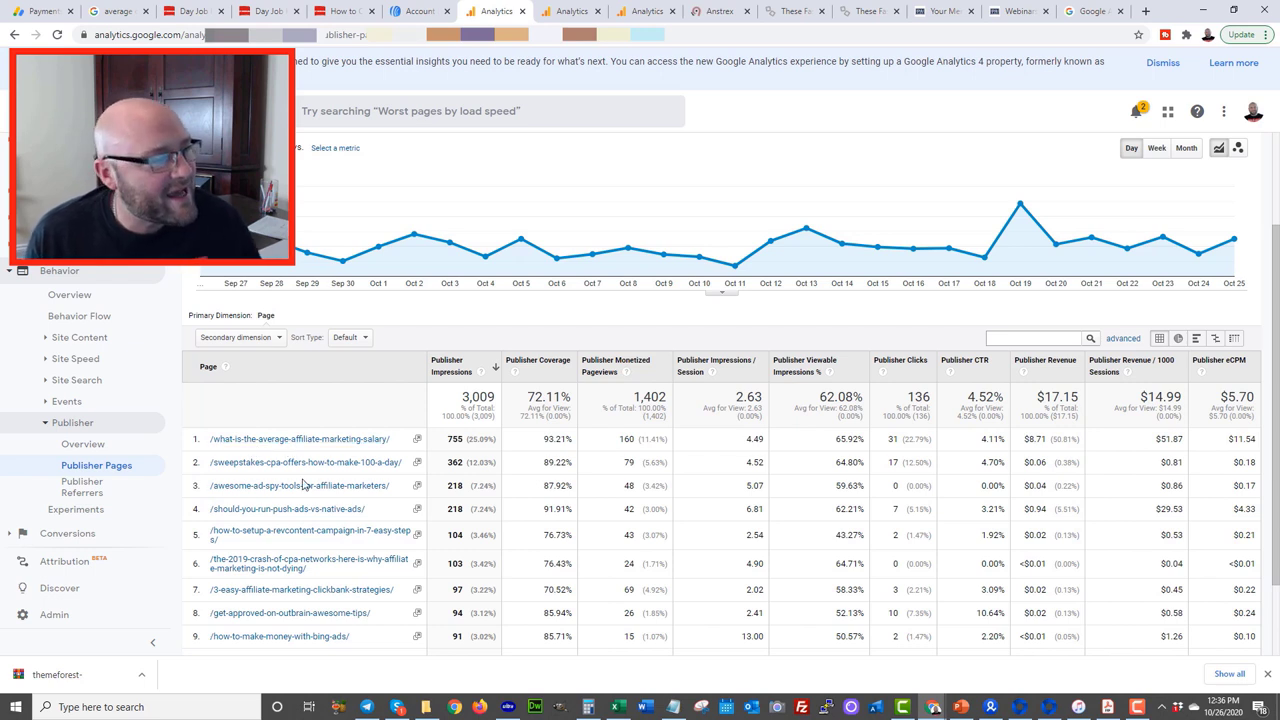
mouse_move(300, 439)
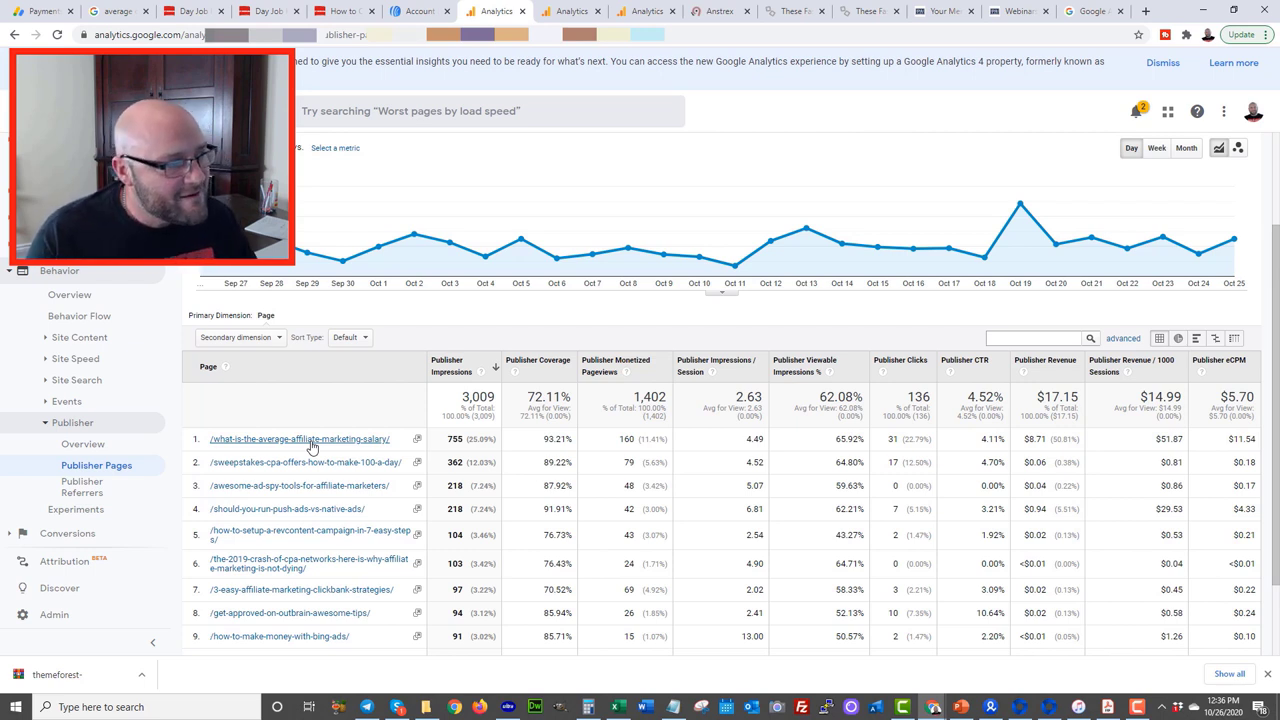
mouse_move(314, 438)
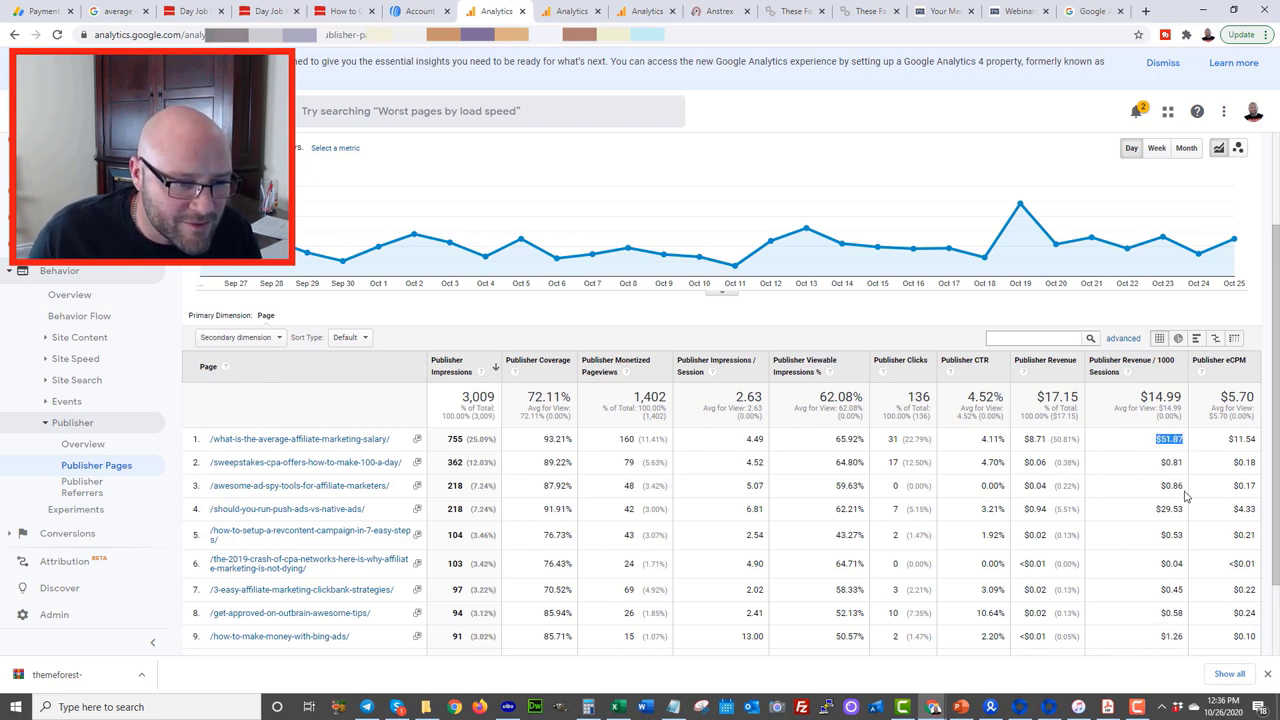
left_click(1171, 563)
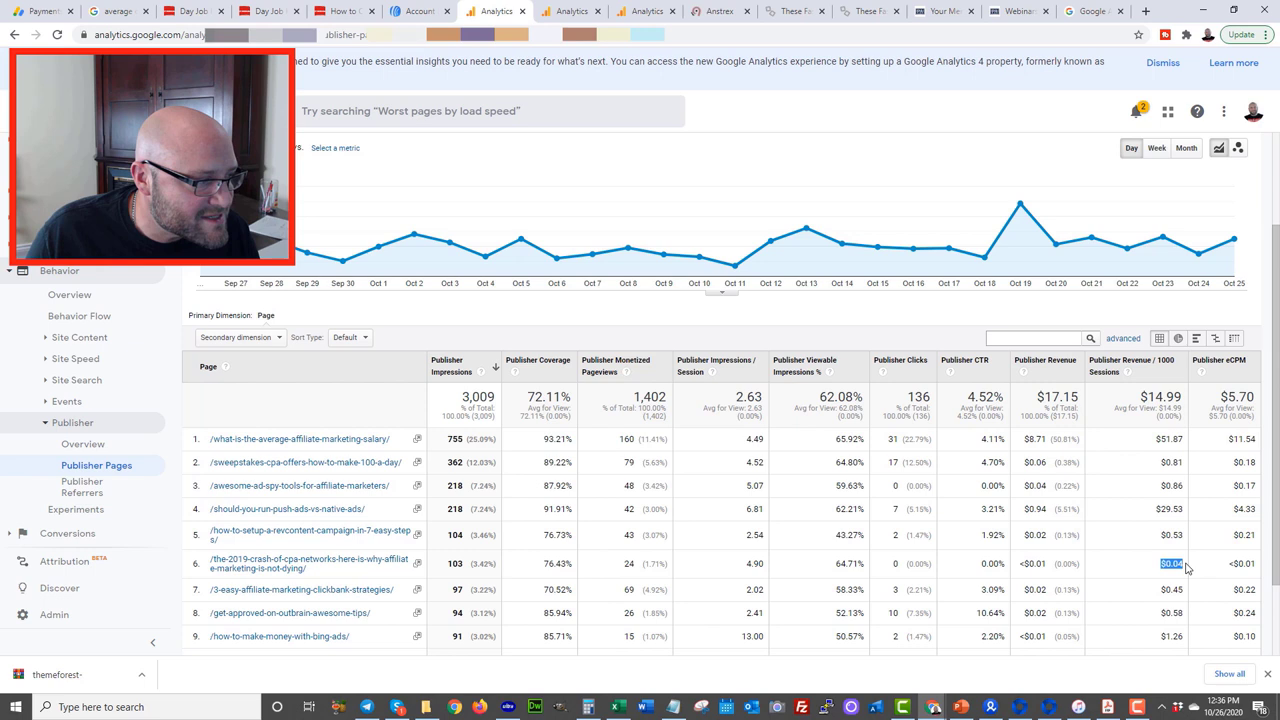
mouse_move(935, 578)
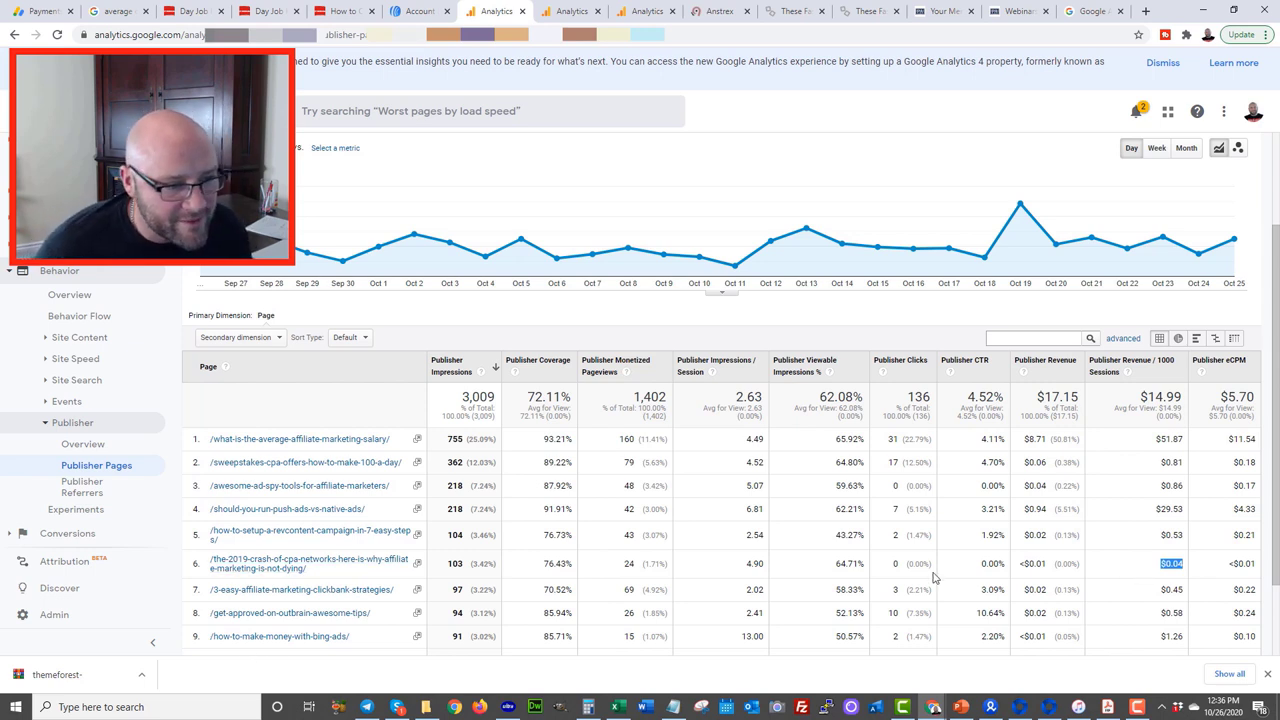
mouse_move(673, 428)
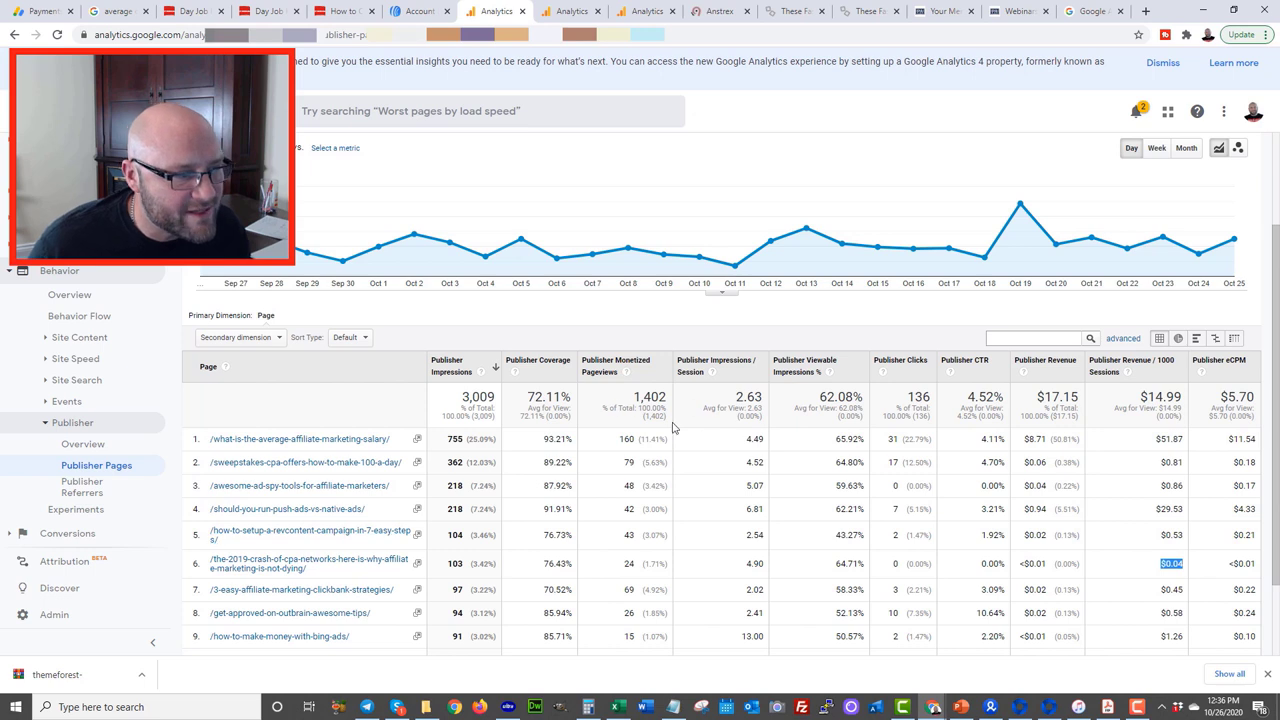
mouse_move(640, 481)
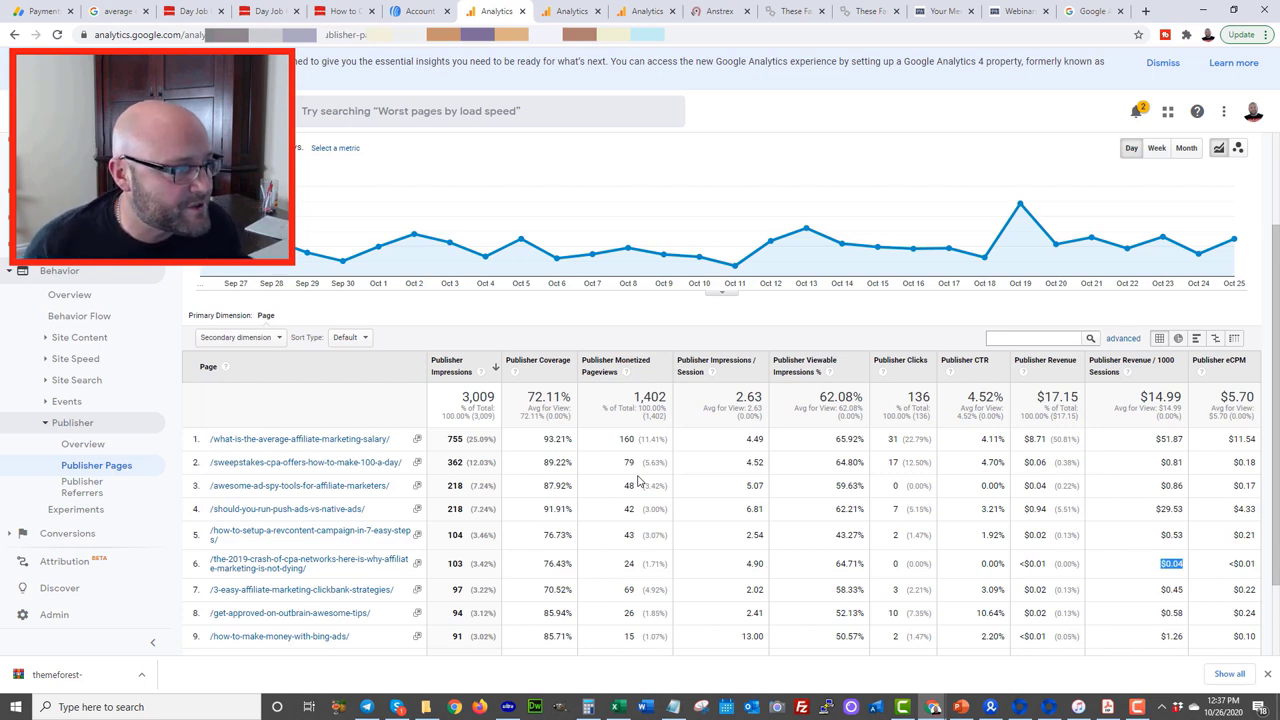
mouse_move(393, 58)
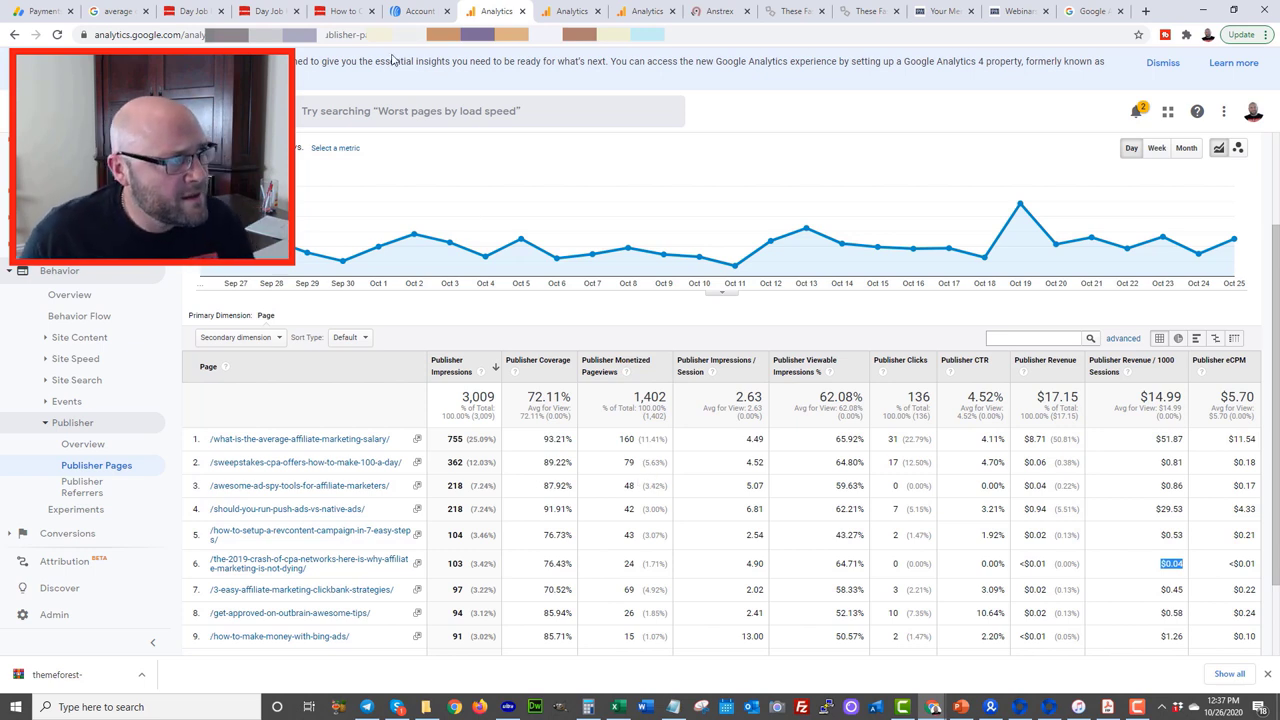
Highlight the $2,421.82 revenue per 1000 sessions, then open the webinar replays page
left_click(568, 11)
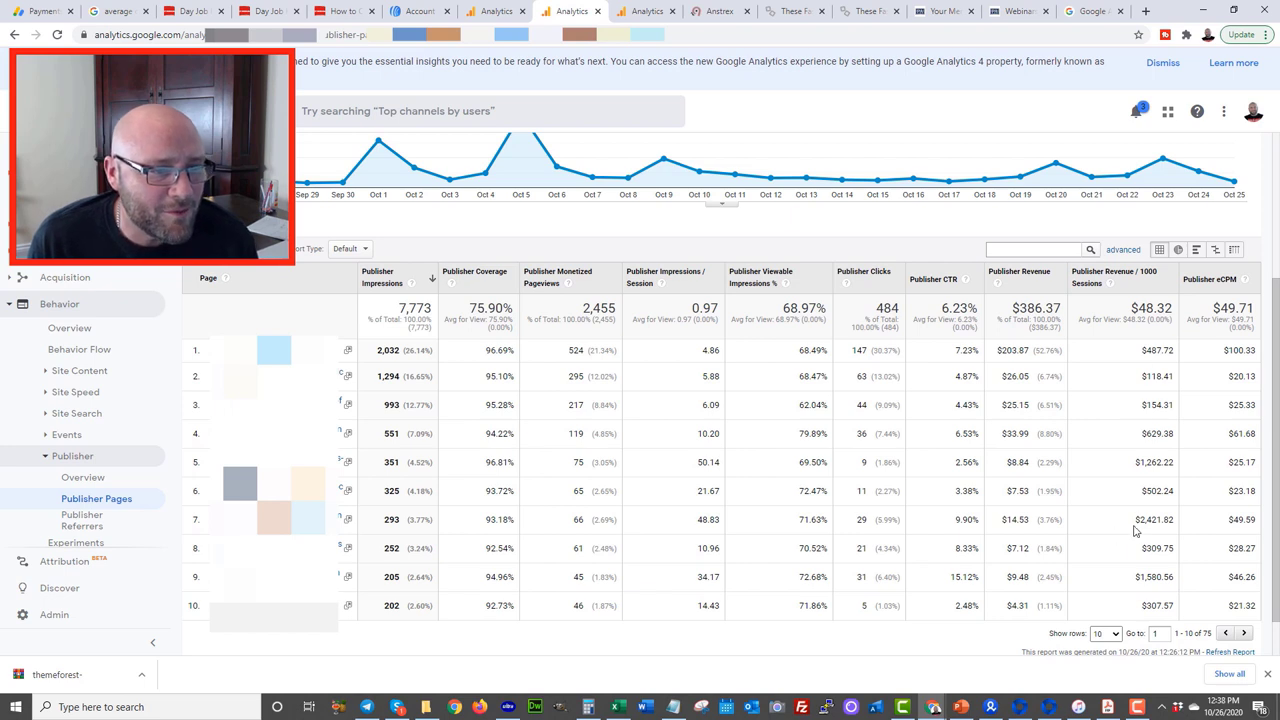
double_click(1152, 519)
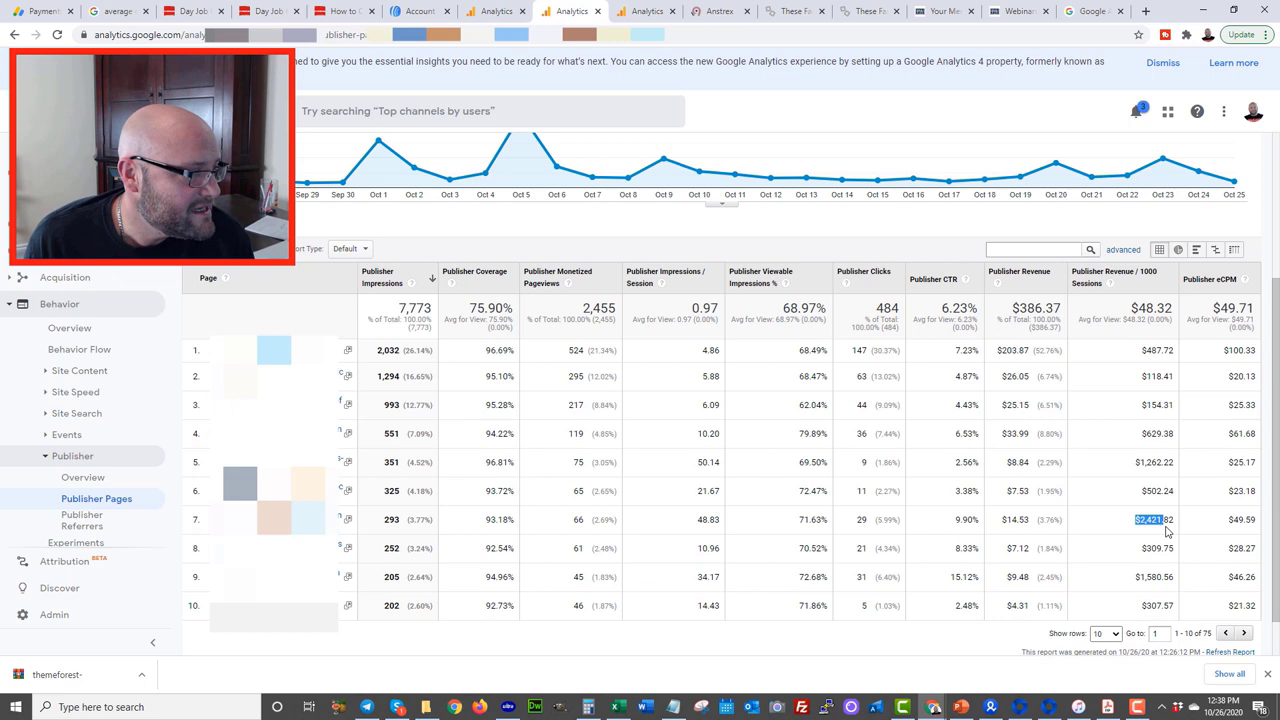
mouse_move(1123, 591)
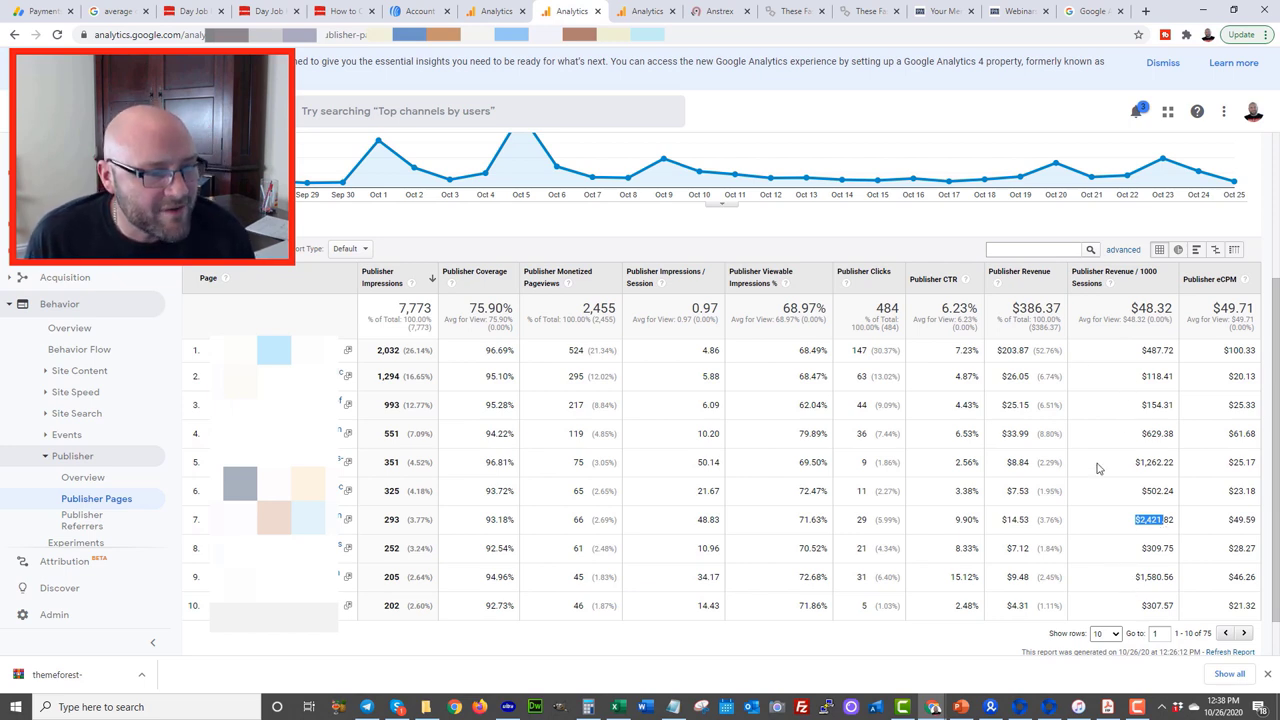
mouse_move(1133, 357)
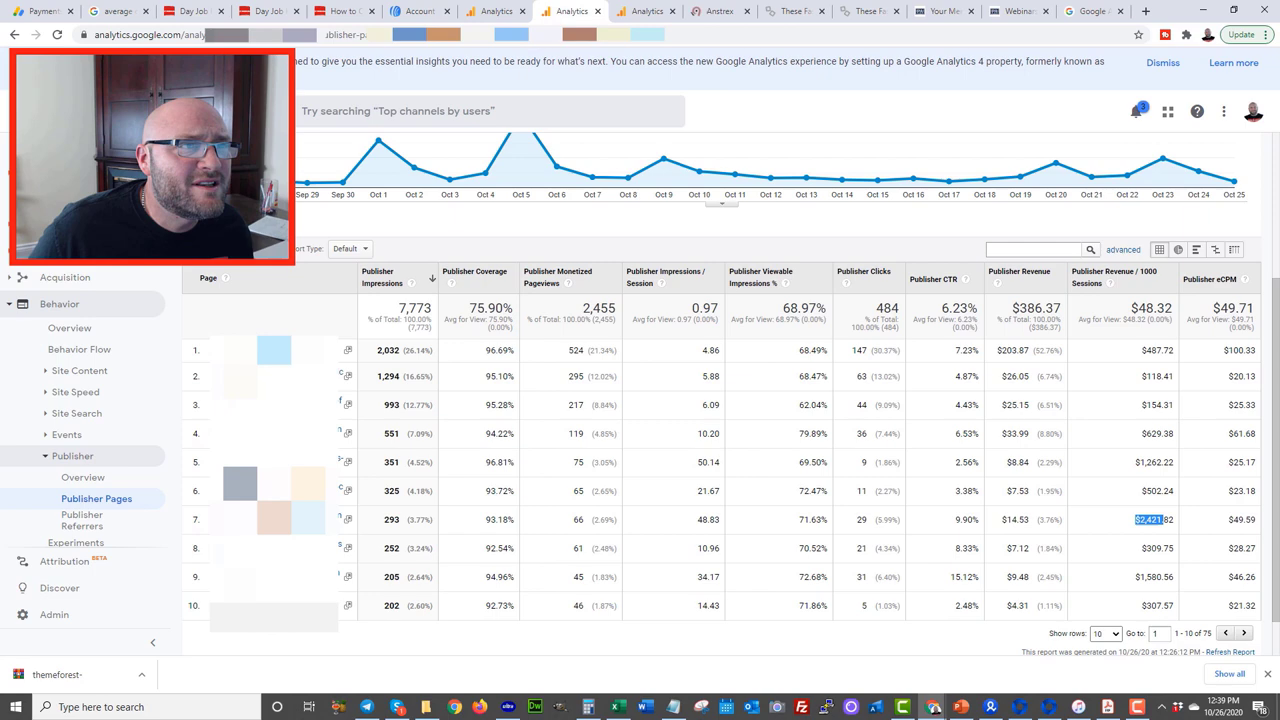
left_click(1018, 11)
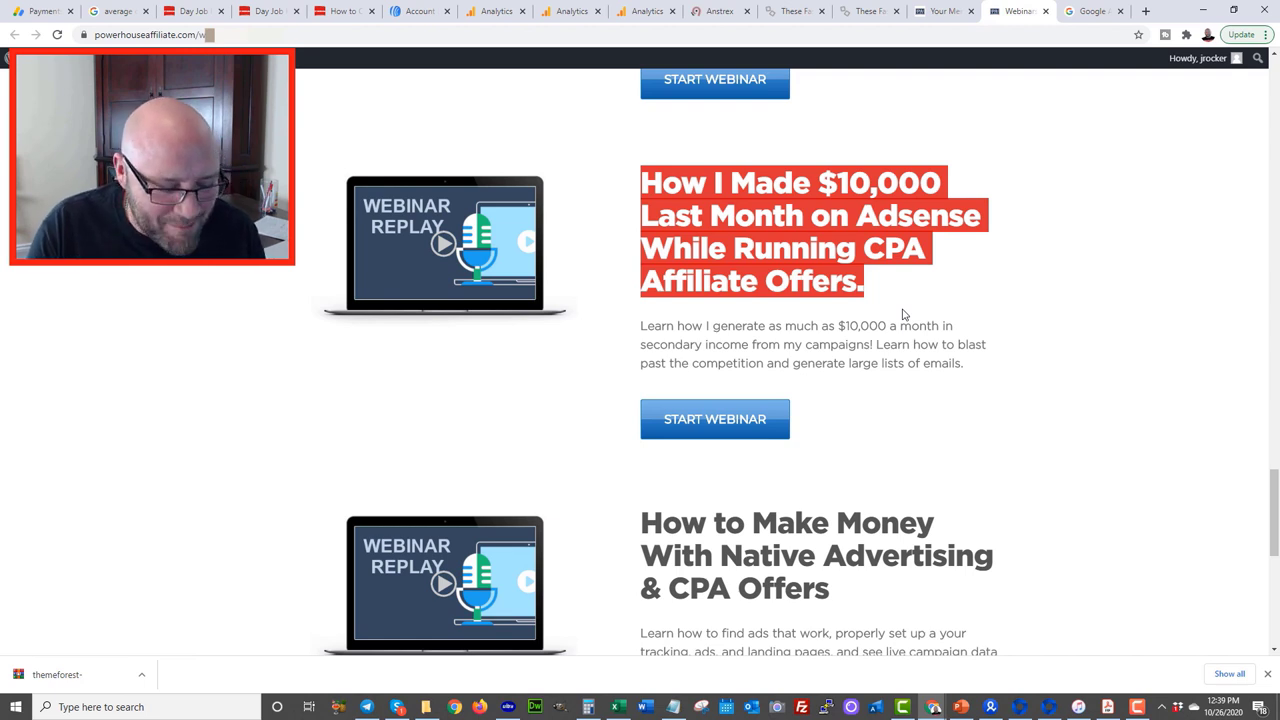
mouse_move(853, 318)
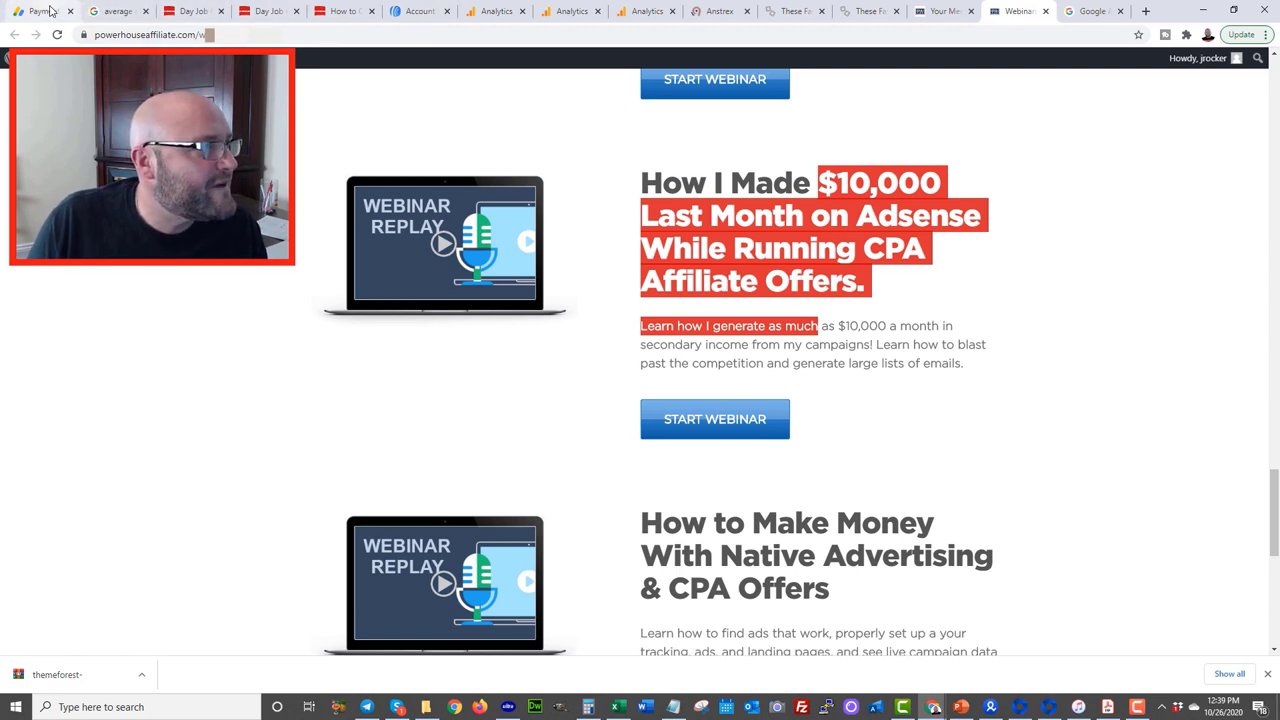
Switch from the webinar replays page to the first browser tab
left_click(40, 11)
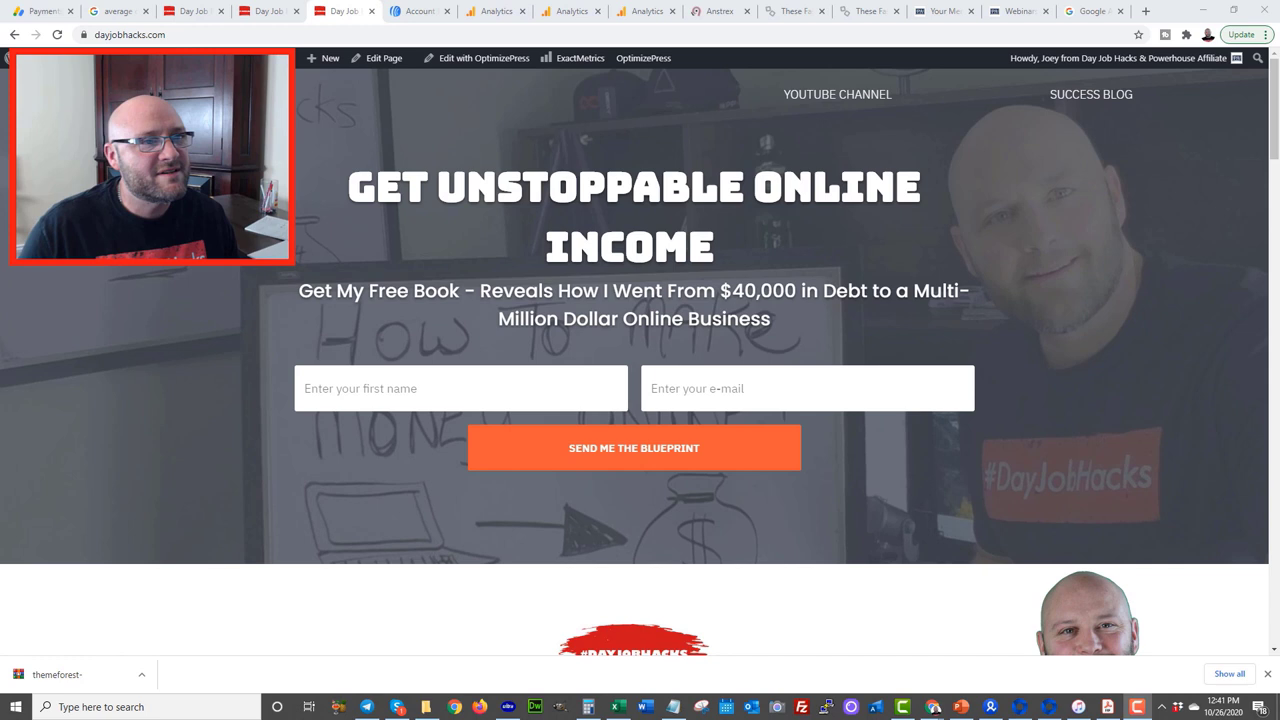
mouse_move(1090, 94)
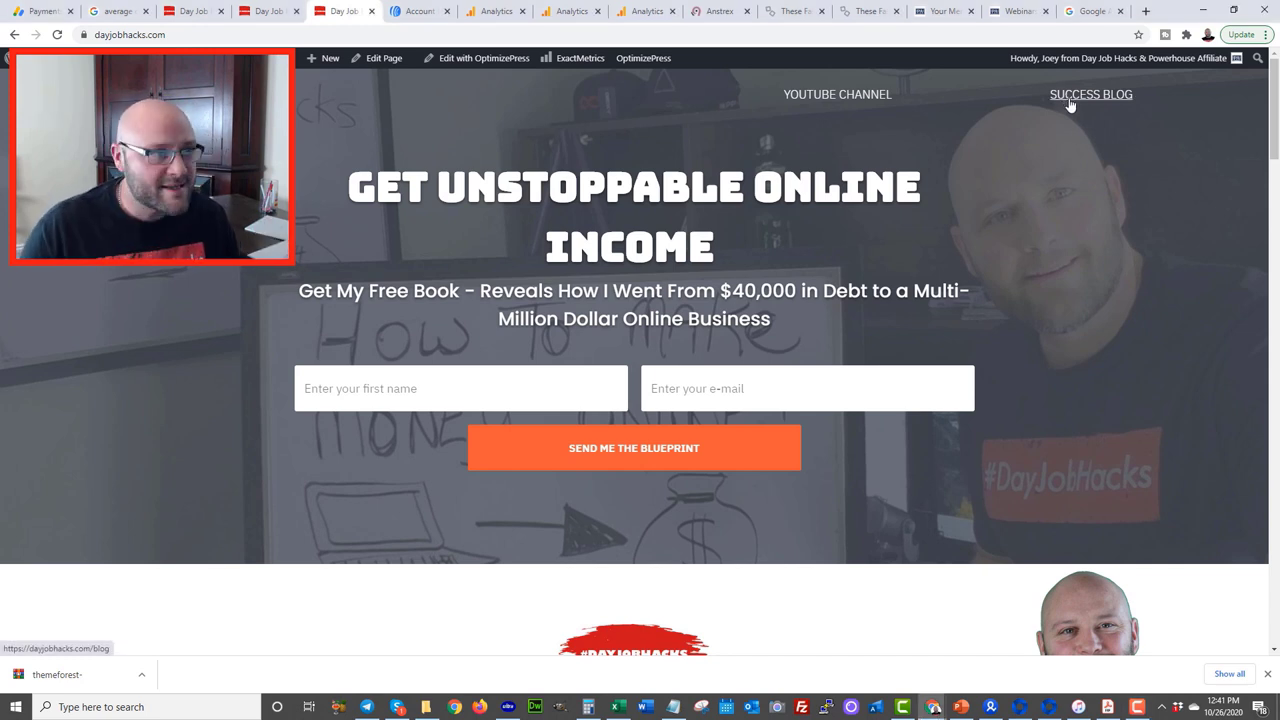
Go to SUCCESS BLOG from the dayjobhacks.com top navigation
left_click(1090, 94)
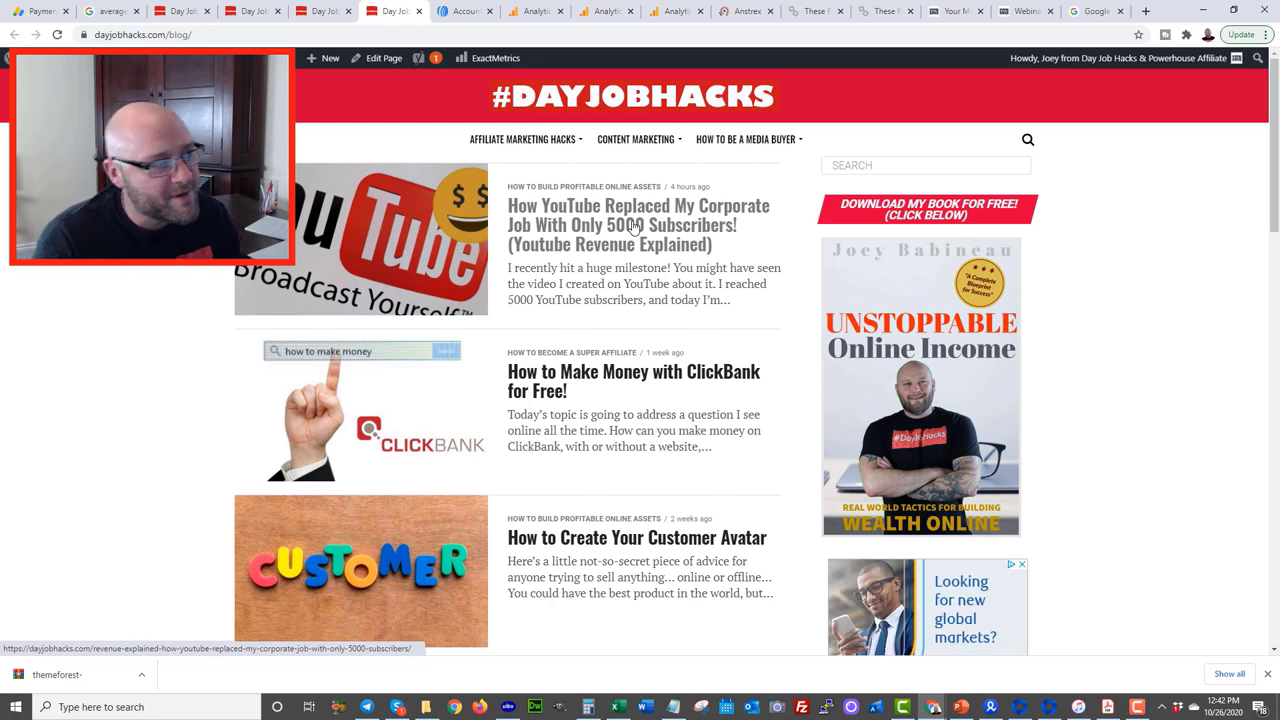
scroll("down", 3)
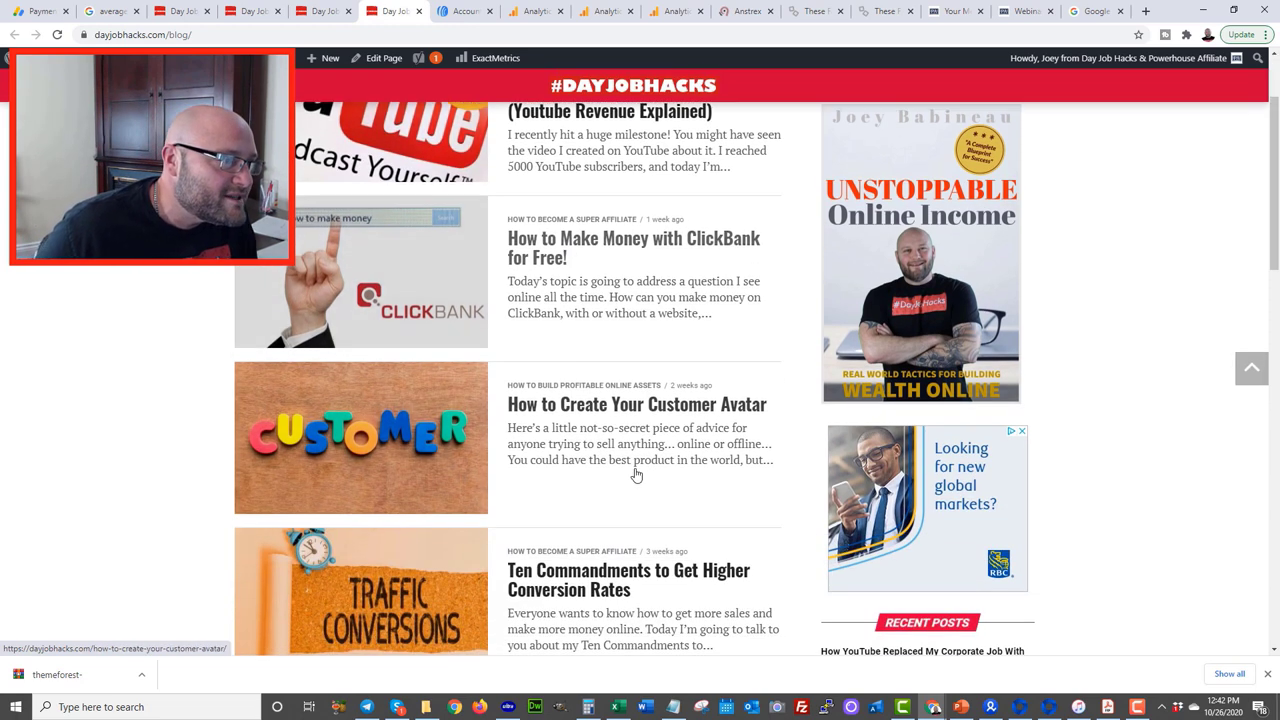
scroll("down", 3)
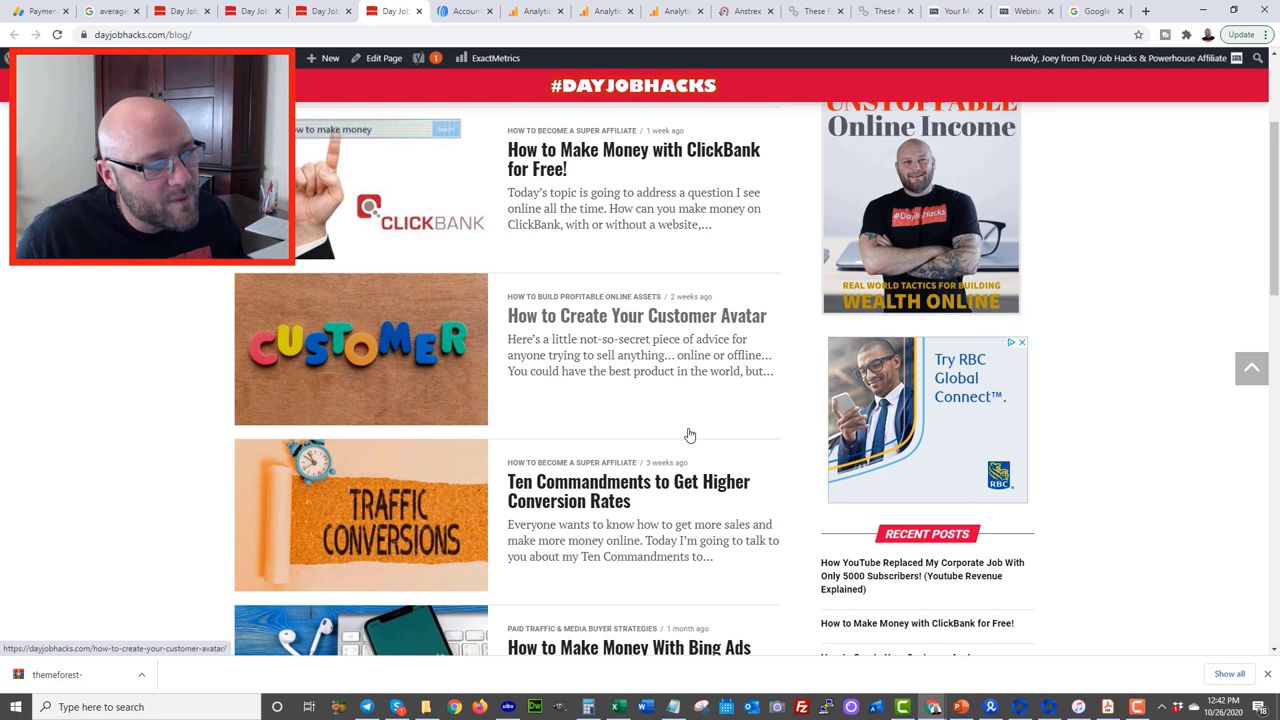
mouse_move(659, 386)
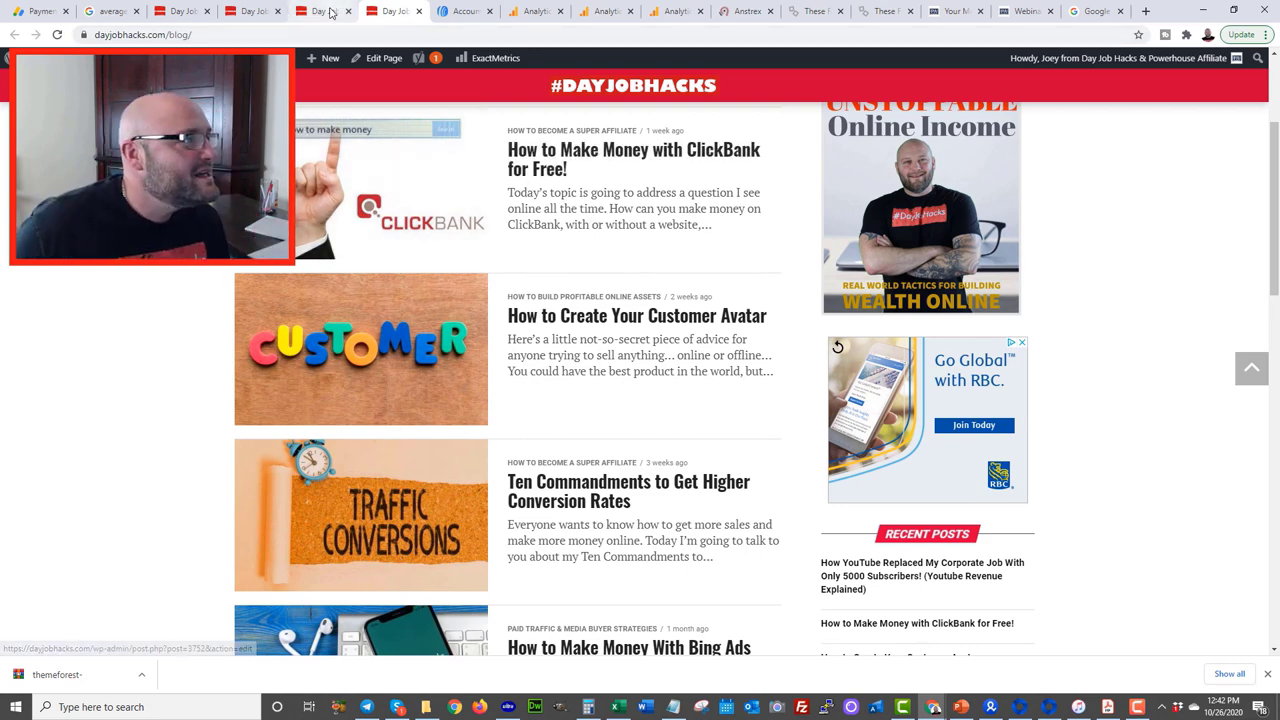
Switch back to the Day Job Hacks homepage tab with the free-book signup
left_click(322, 11)
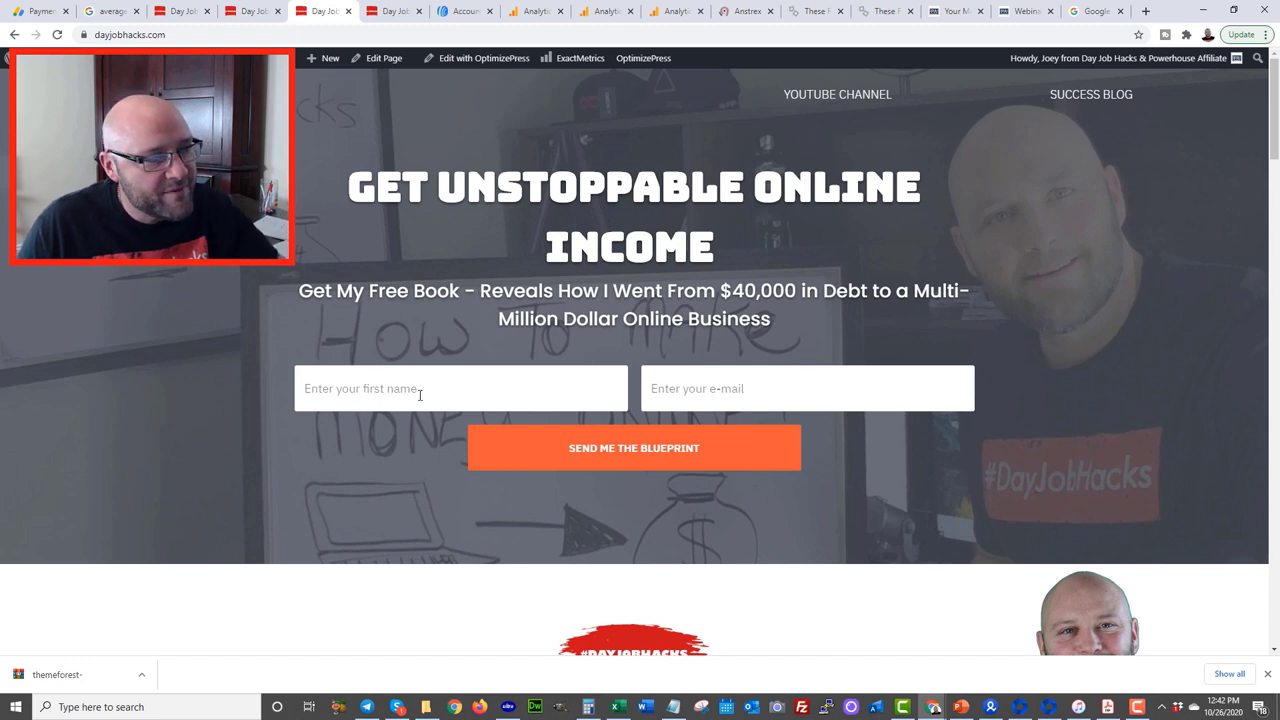
mouse_move(445, 410)
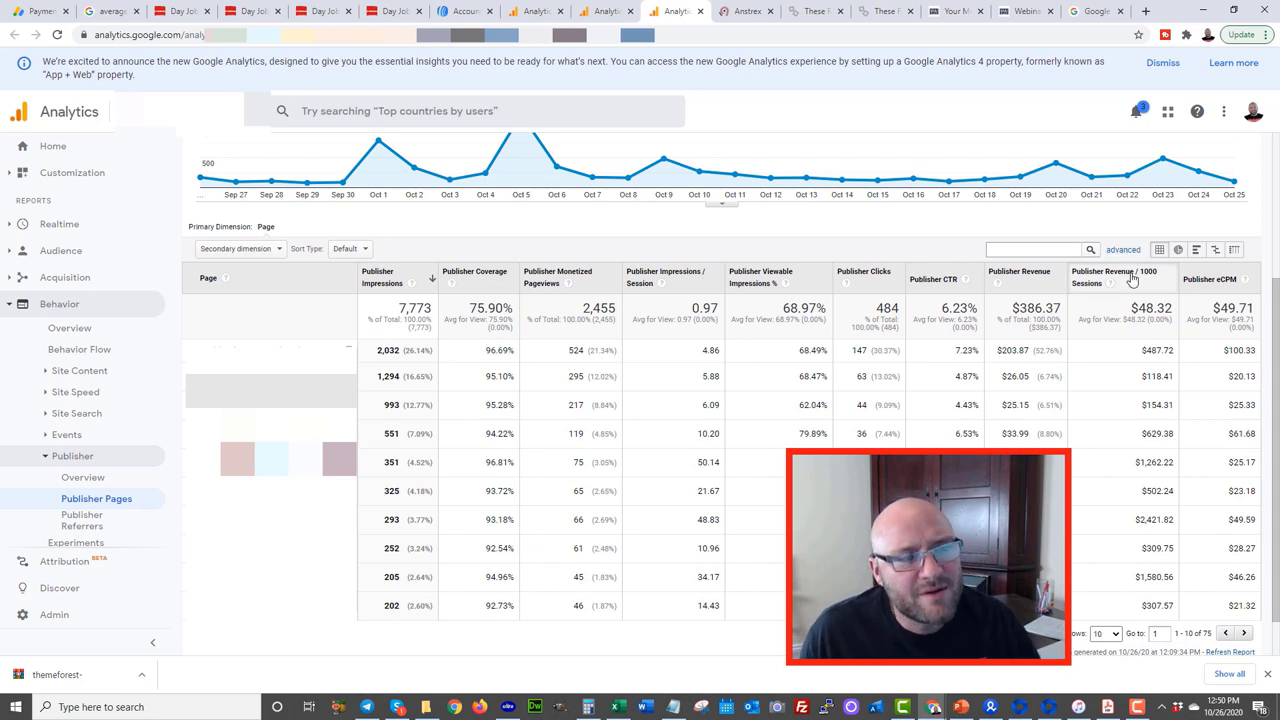
mouse_move(1128, 315)
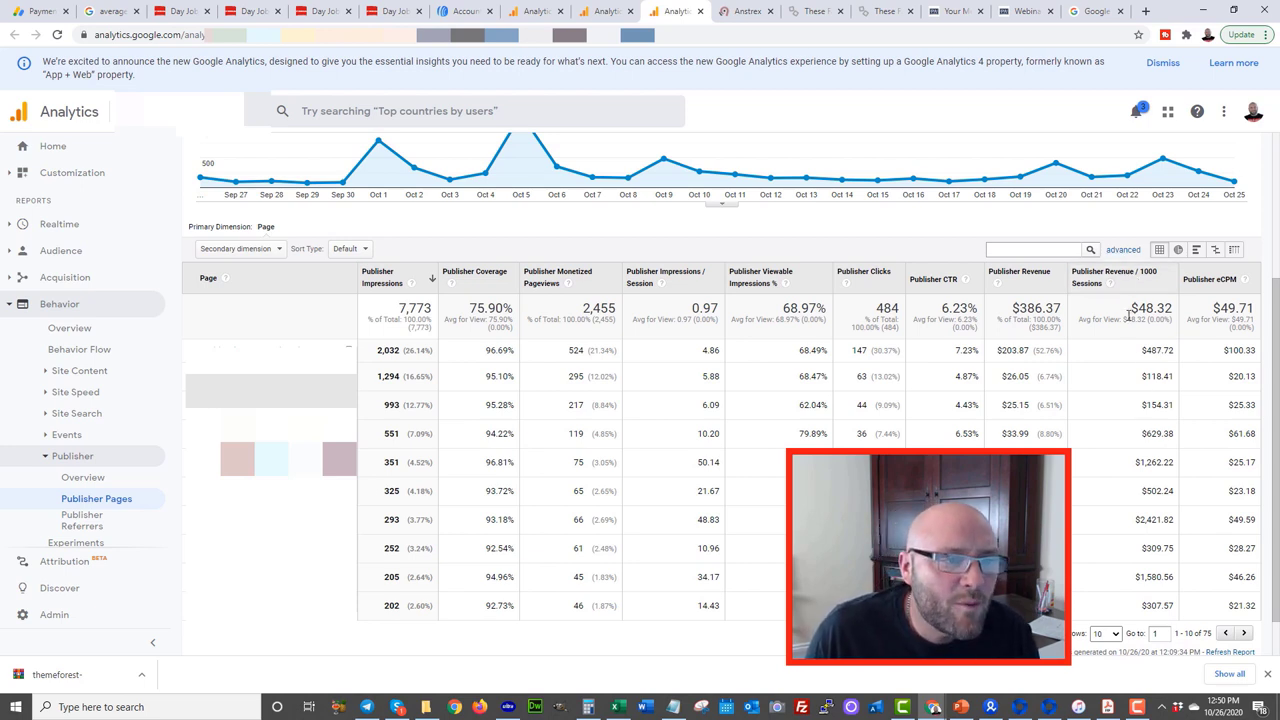